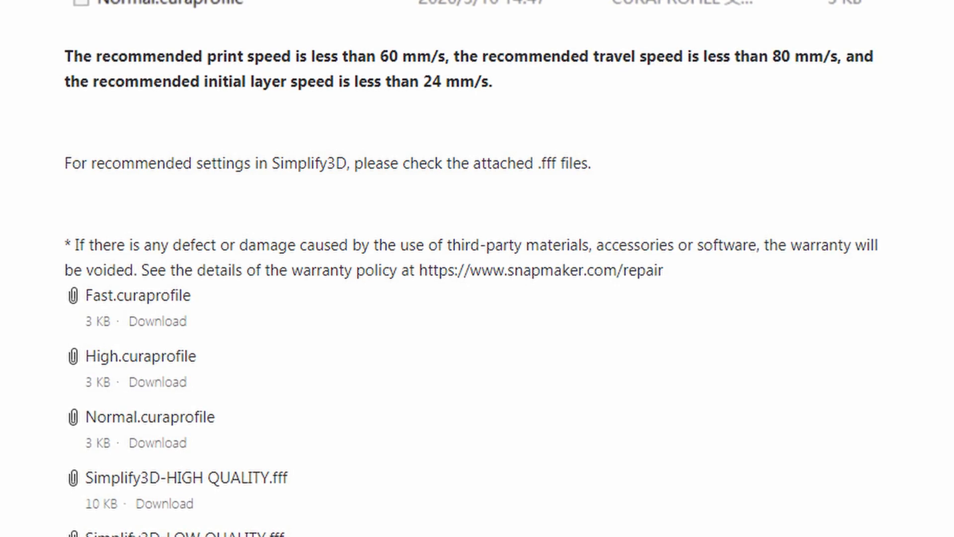
Scroll through the Google search results for 'cura'.
scroll(up, 3)
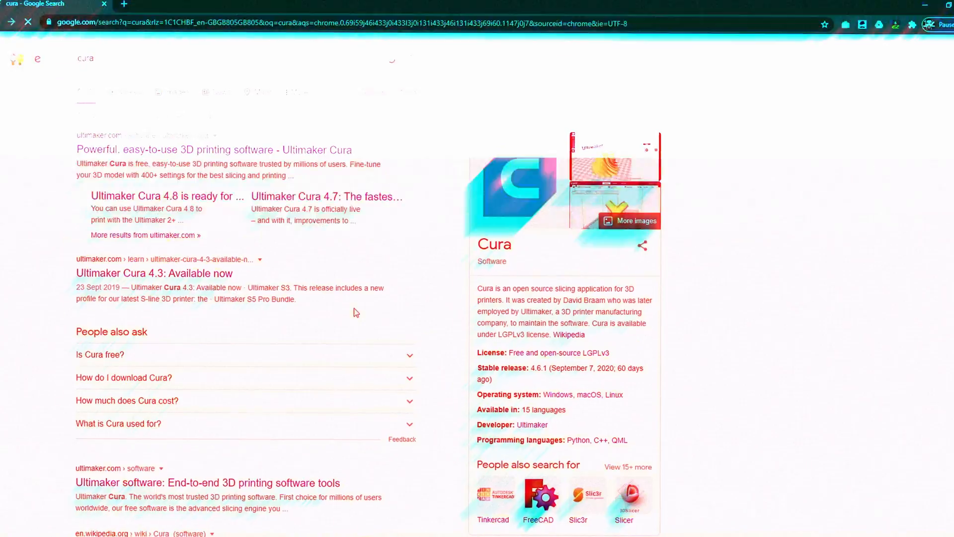
Download Ultimaker Cura 4.8 for Windows 64-bit from the Ultimaker site and finish installing.
click(196, 150)
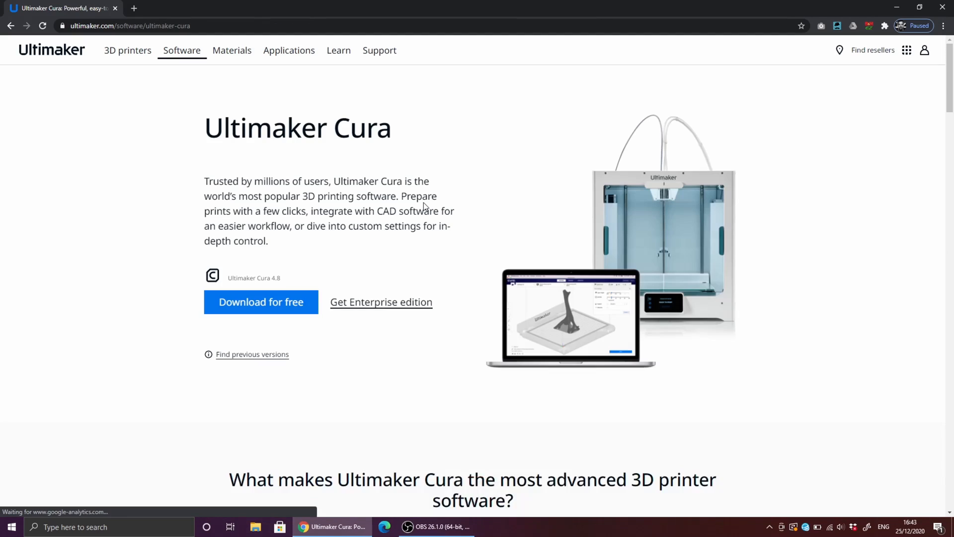
click(261, 302)
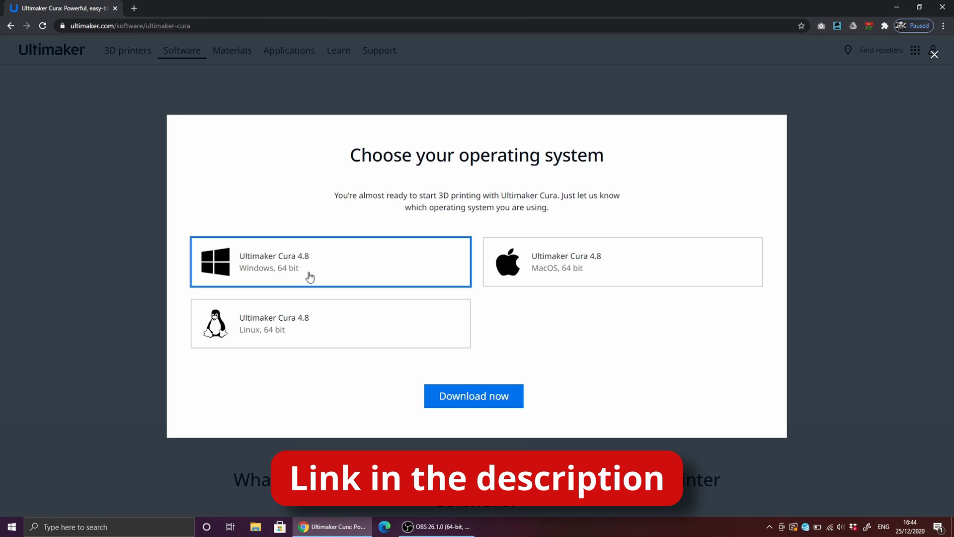
click(473, 396)
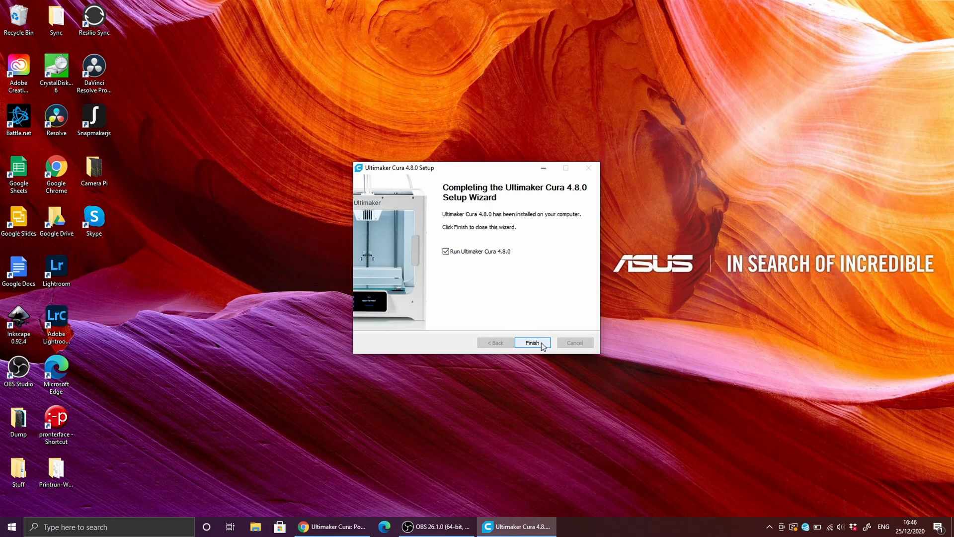
click(531, 342)
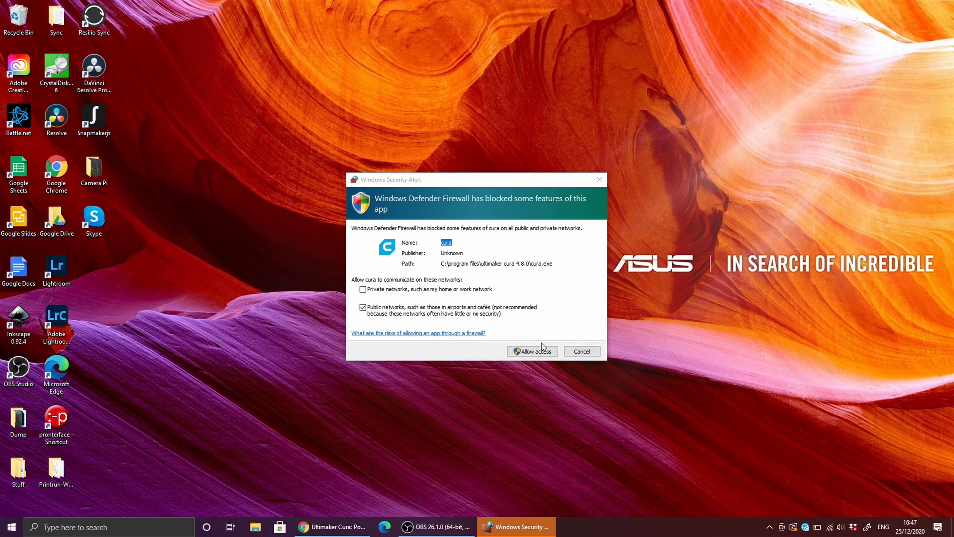
Allow Cura through the firewall and start the printer setup, browsing the printer list.
click(531, 350)
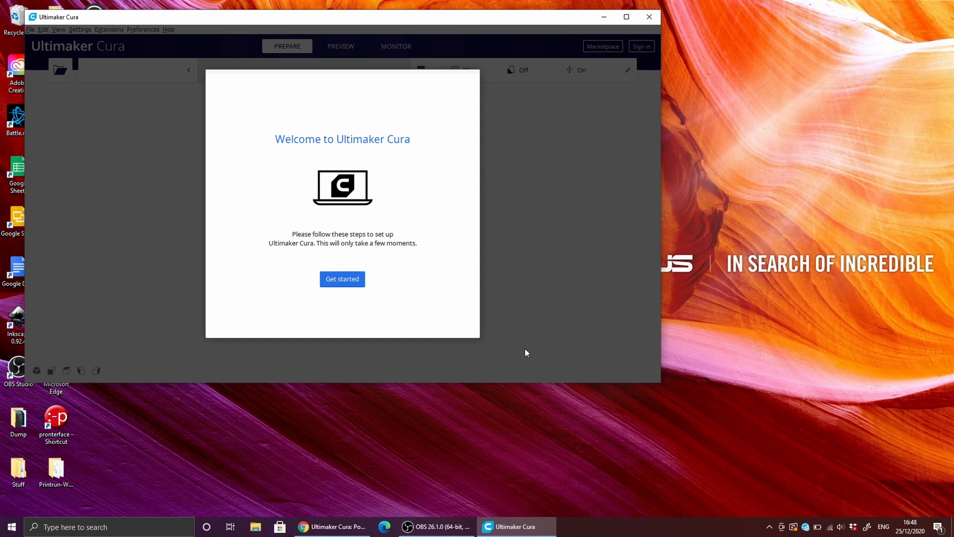
click(341, 278)
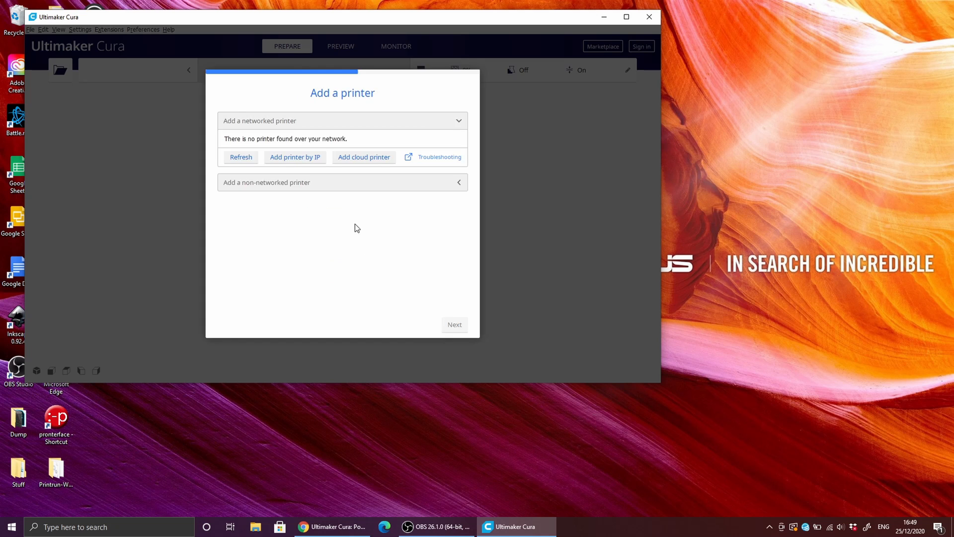
mouse_move(449, 212)
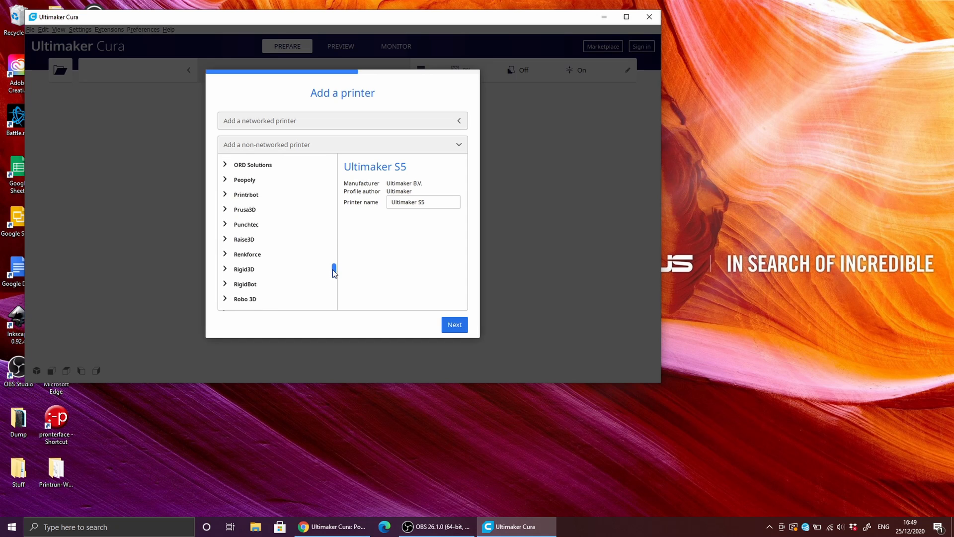
scroll(down, 3)
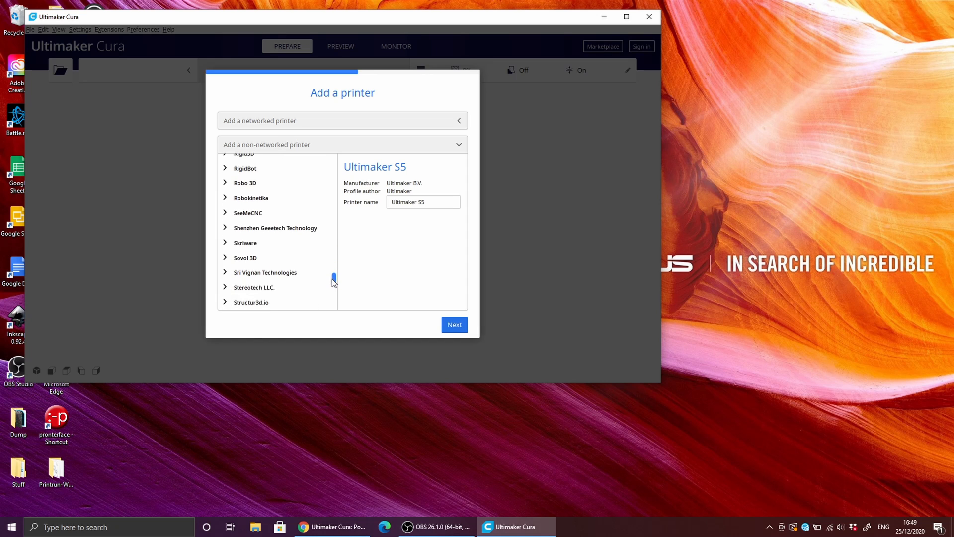
scroll(up, 3)
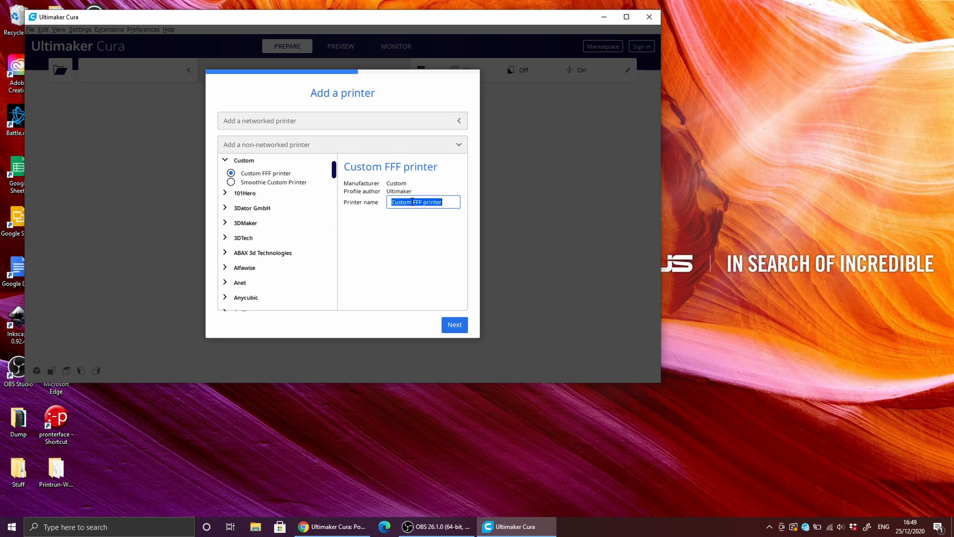
Name the custom FFF printer 'Snapmaker 2.0 A350' and add it.
text(Snapmaker 2)
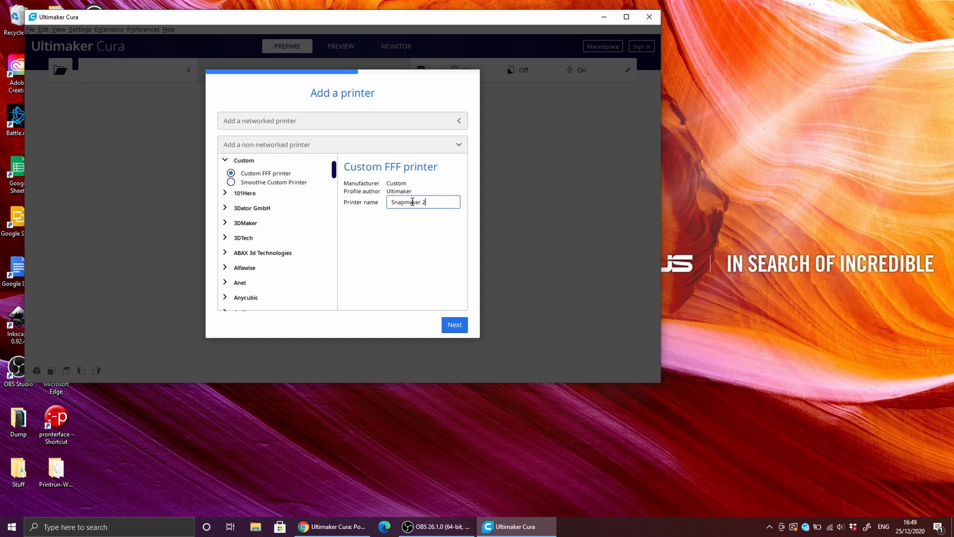
text(.0 A350)
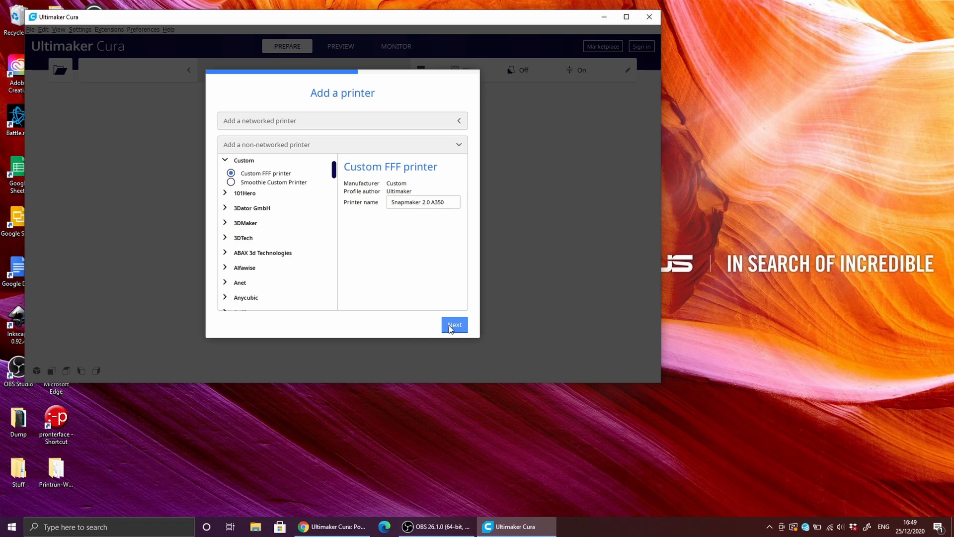
click(423, 202)
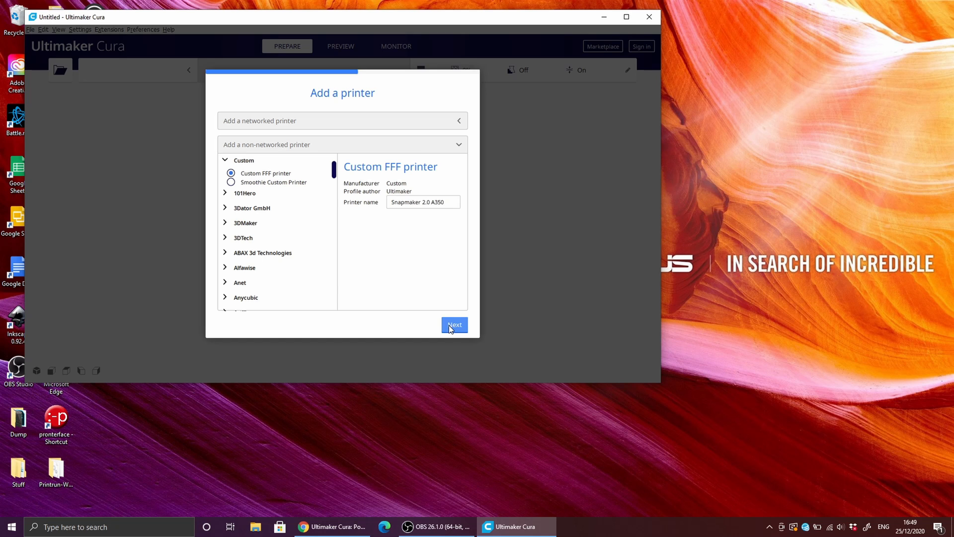
Enter build volume X 320, Y 350, Z 330, enable heated bed, gantry height 330.
click(453, 325)
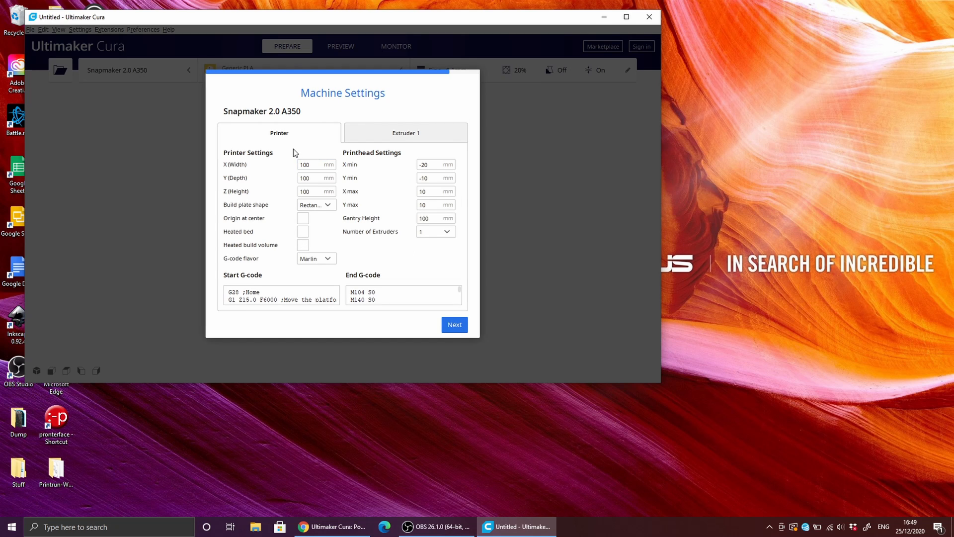
mouse_move(310, 171)
text(320)
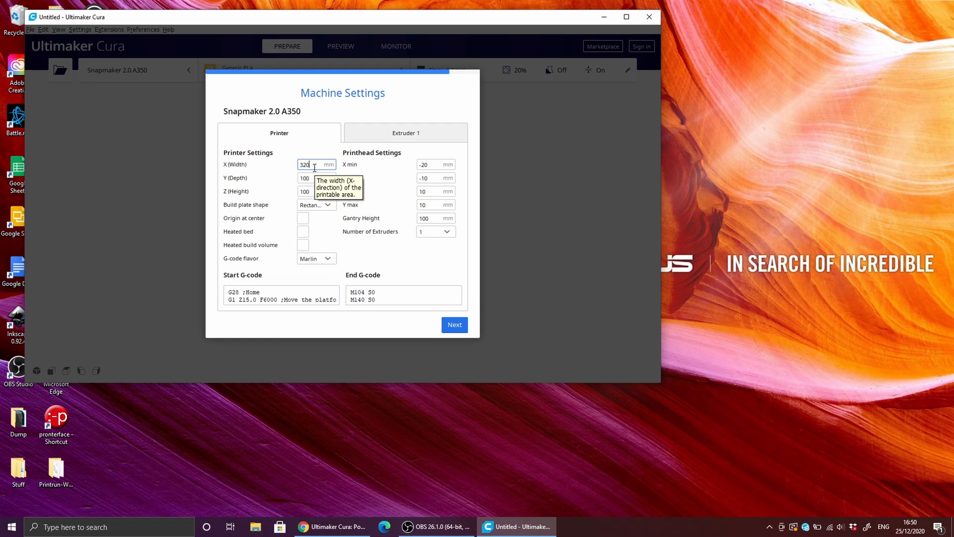
click(315, 178)
text(350)
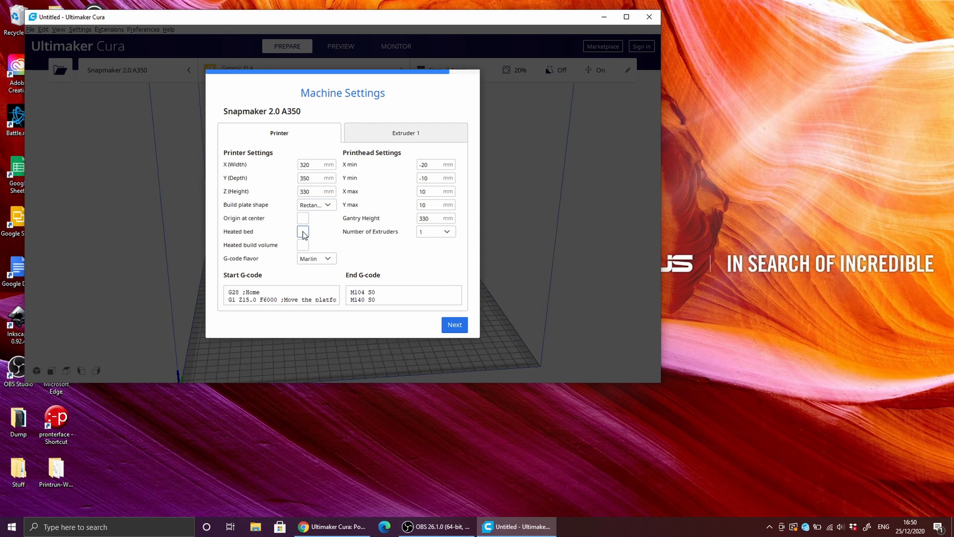
click(302, 231)
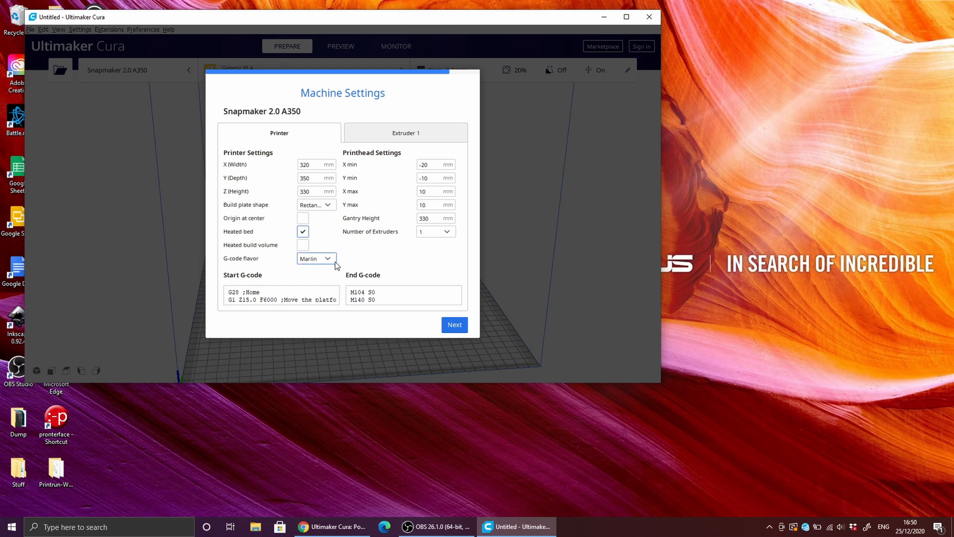
mouse_move(482, 340)
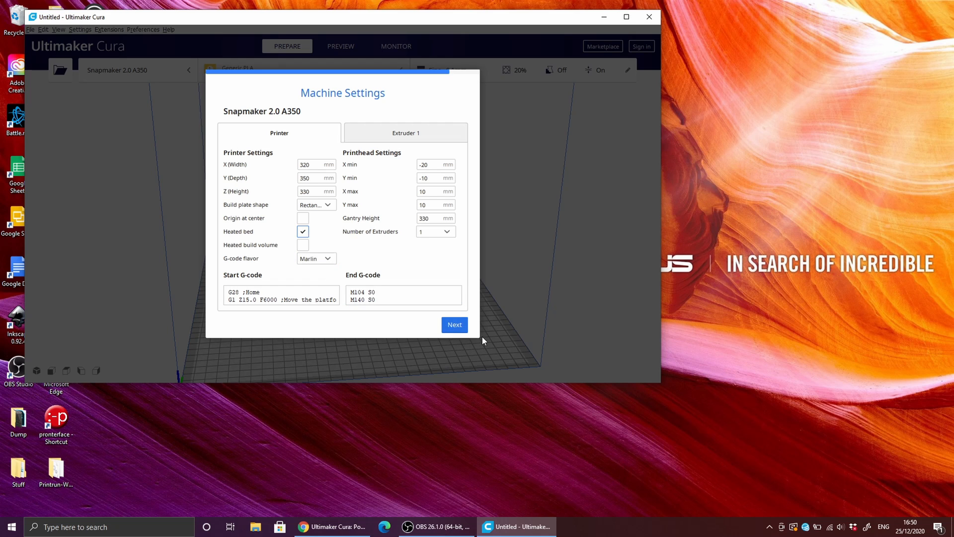
mouse_move(405, 133)
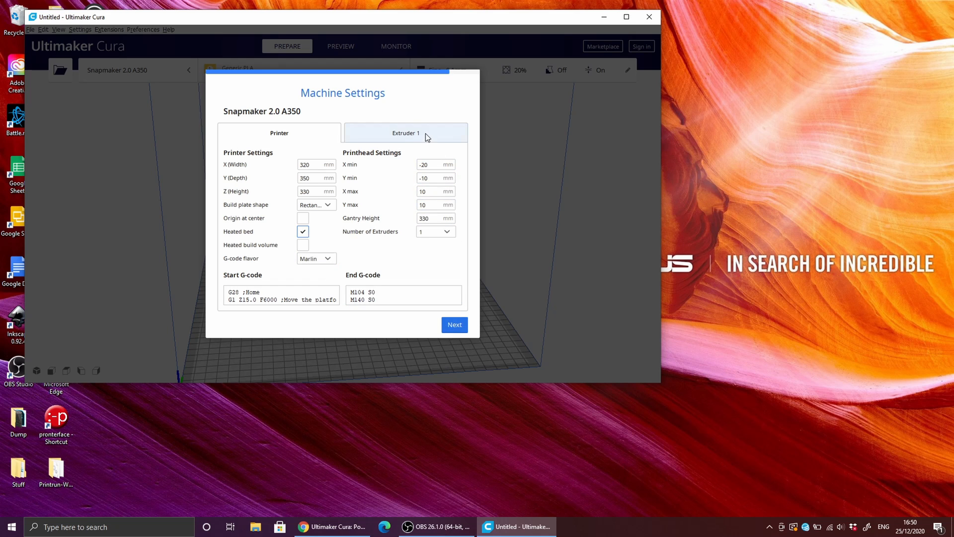
click(432, 204)
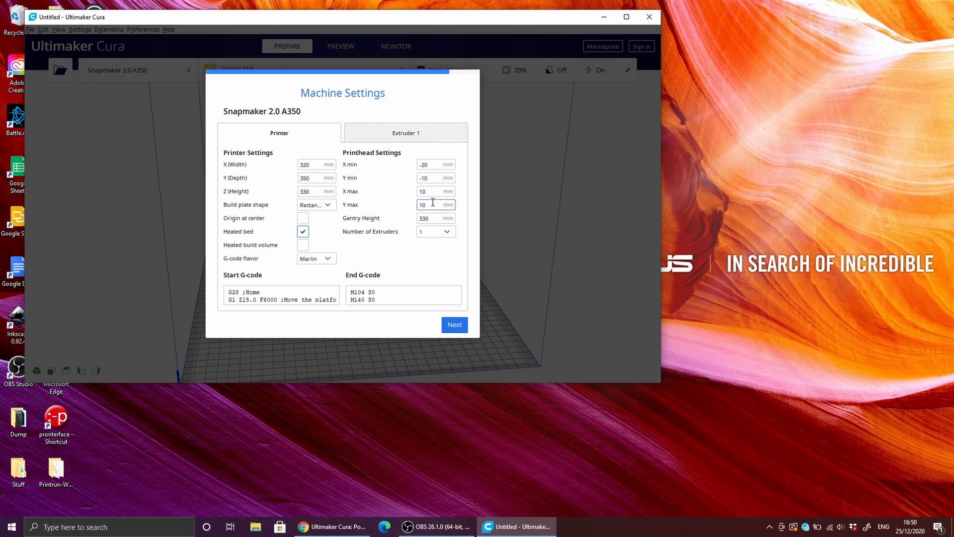
mouse_move(436, 243)
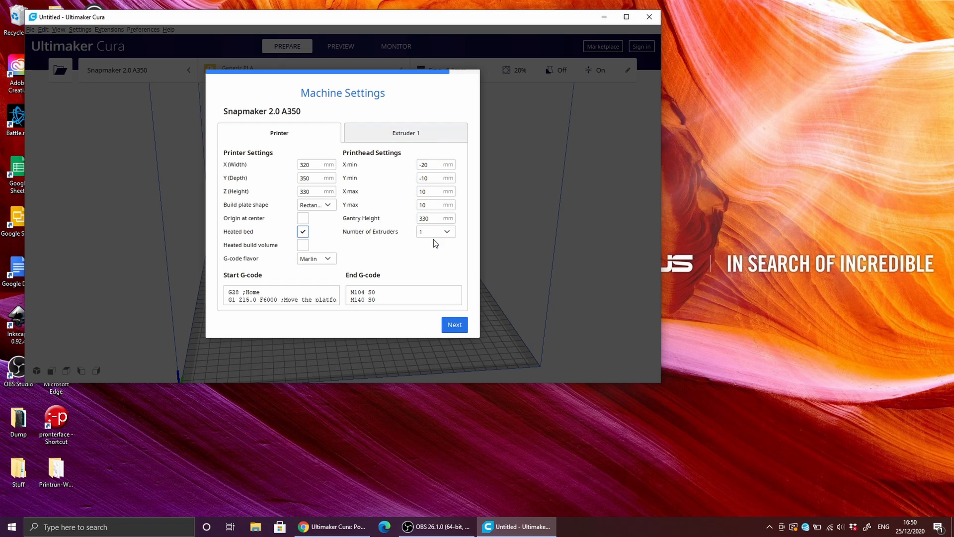
mouse_move(405, 122)
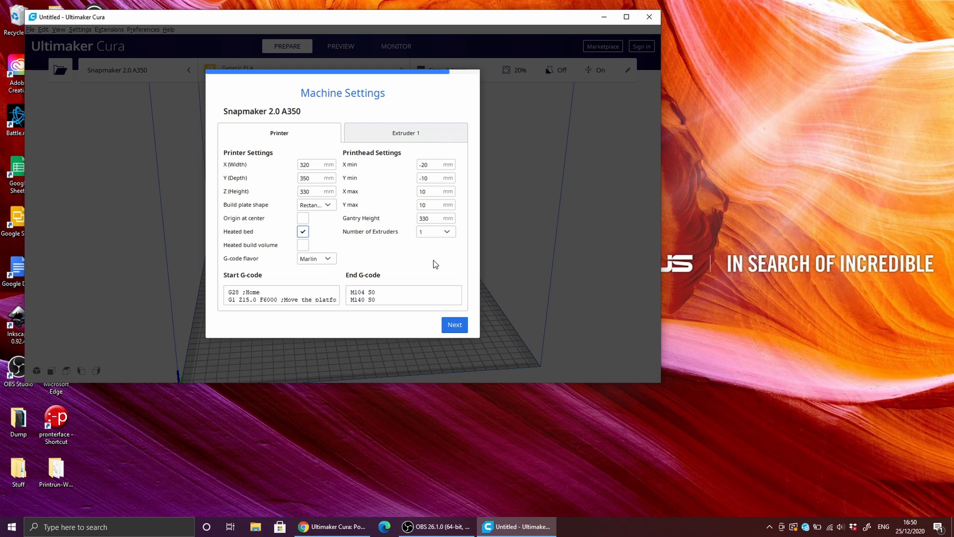
Set Extruder 1's compatible material diameter to 1.75 mm and finish.
click(405, 133)
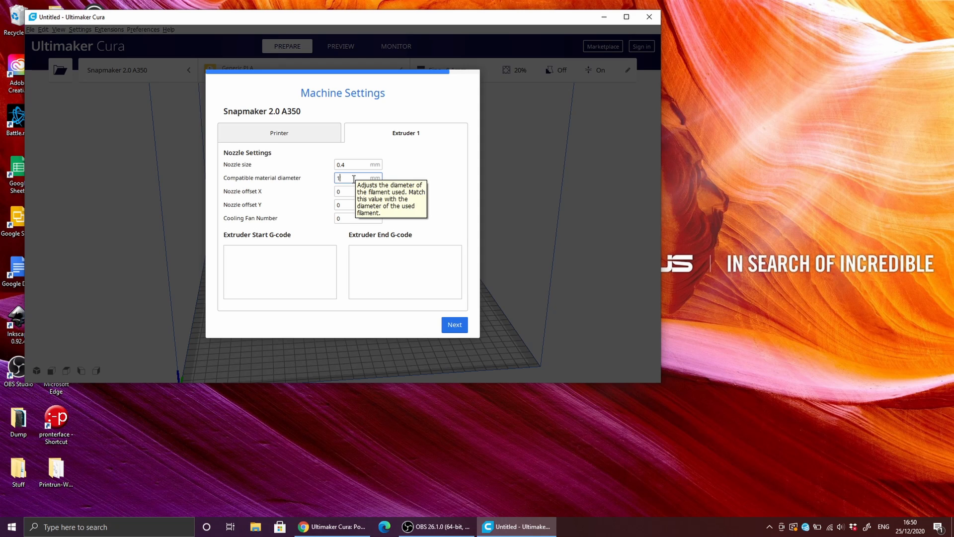
text(.75)
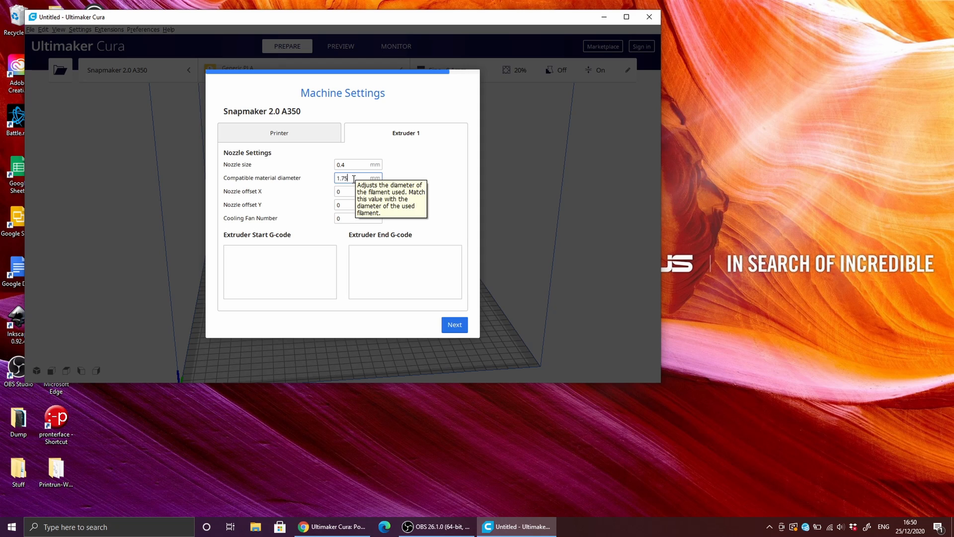
mouse_move(452, 230)
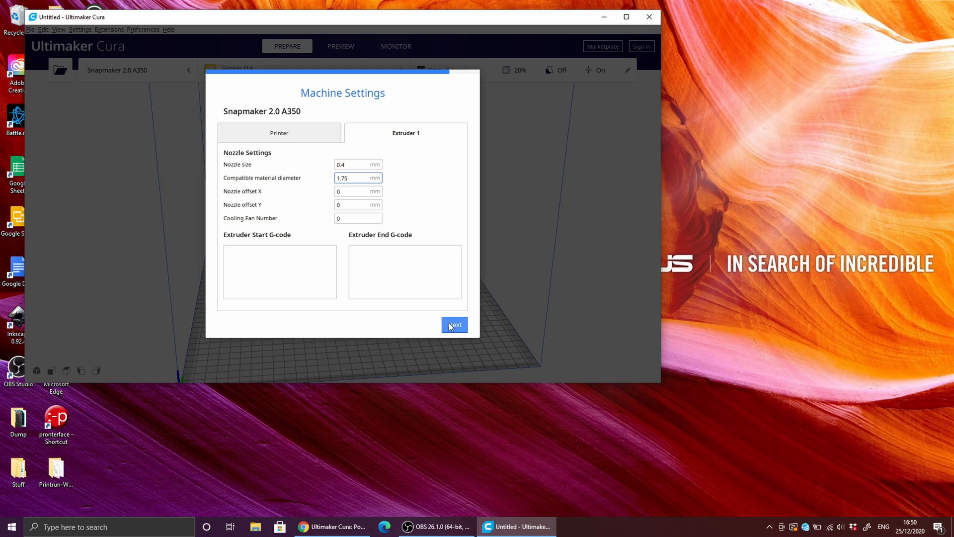
click(454, 325)
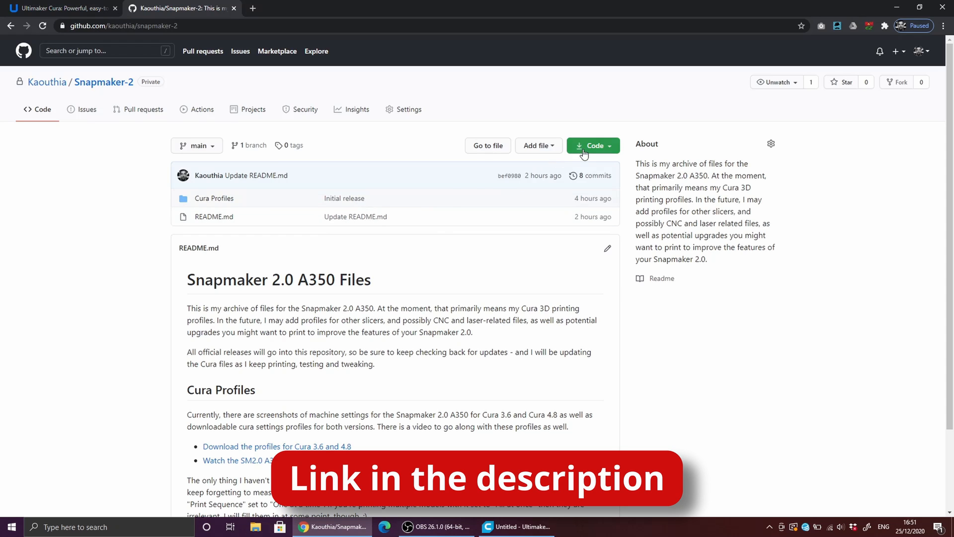
Download the Snapmaker-2 repository as a ZIP and open Snapmaker-2-main.zip.
click(589, 145)
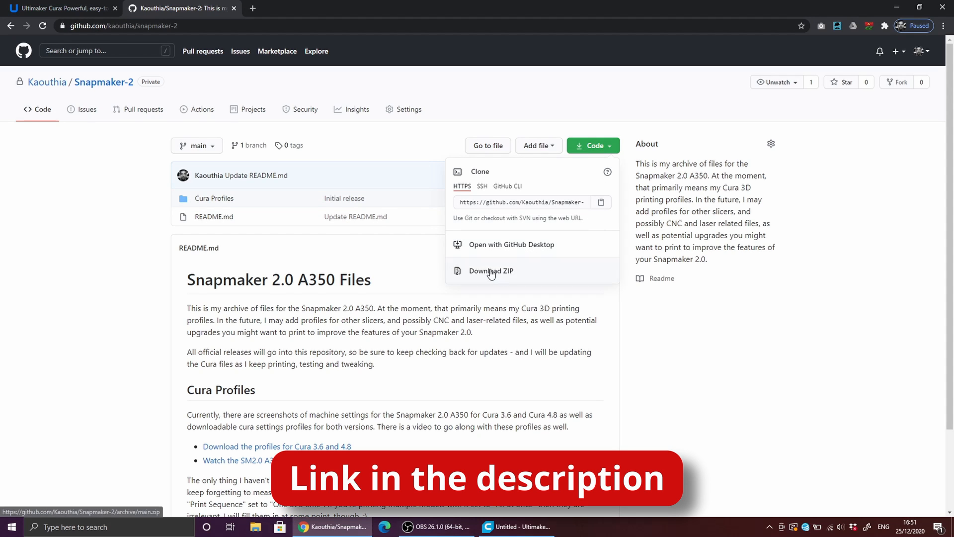
click(491, 270)
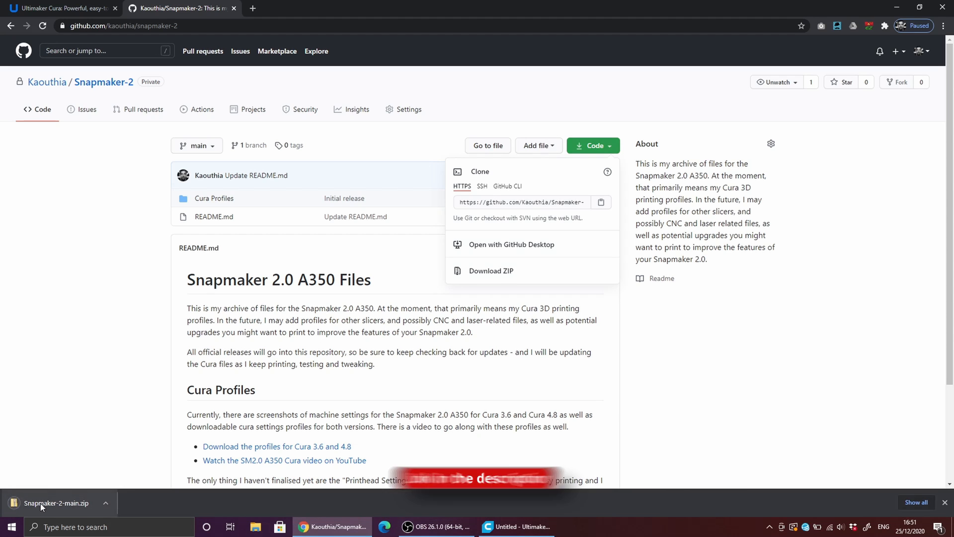
click(58, 502)
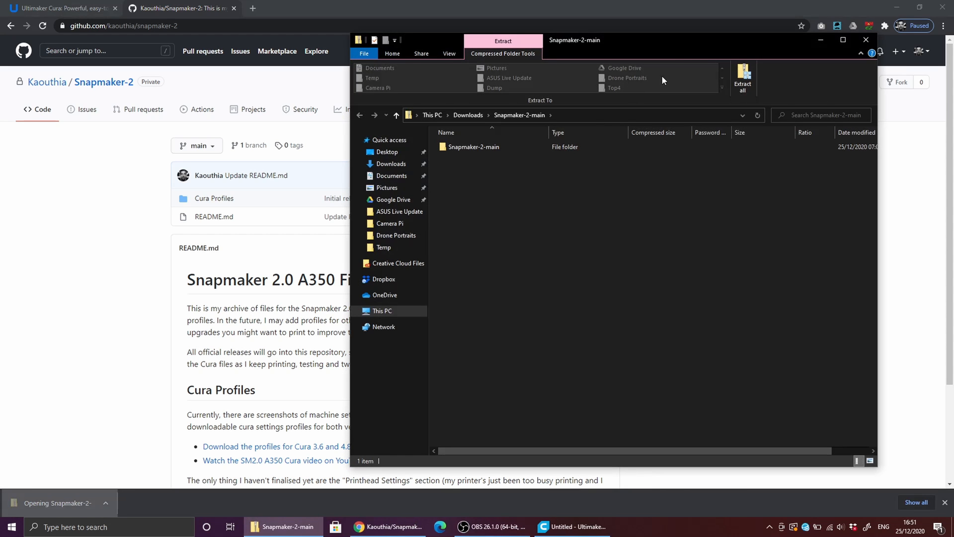
Extract the Snapmaker-2-main folder to the desktop and close the archive window.
click(575, 526)
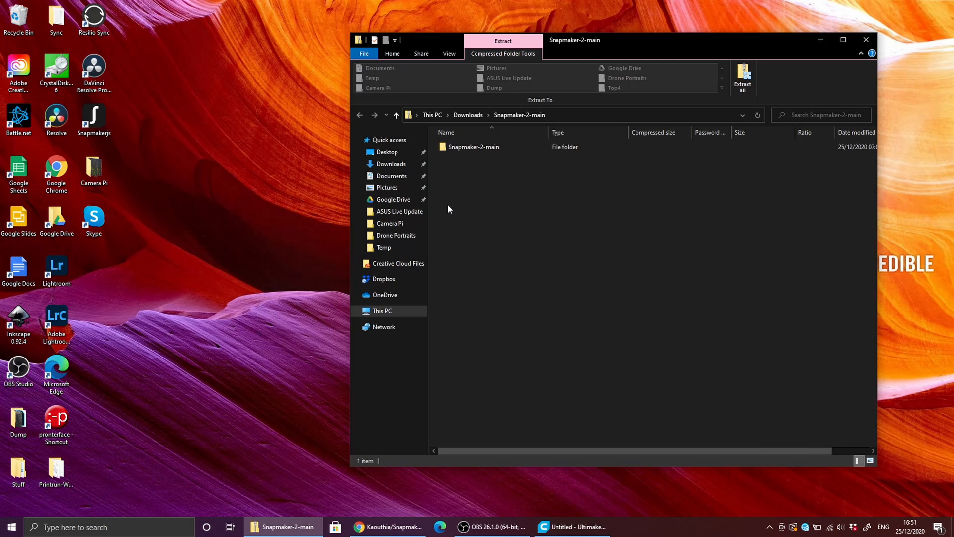
click(473, 147)
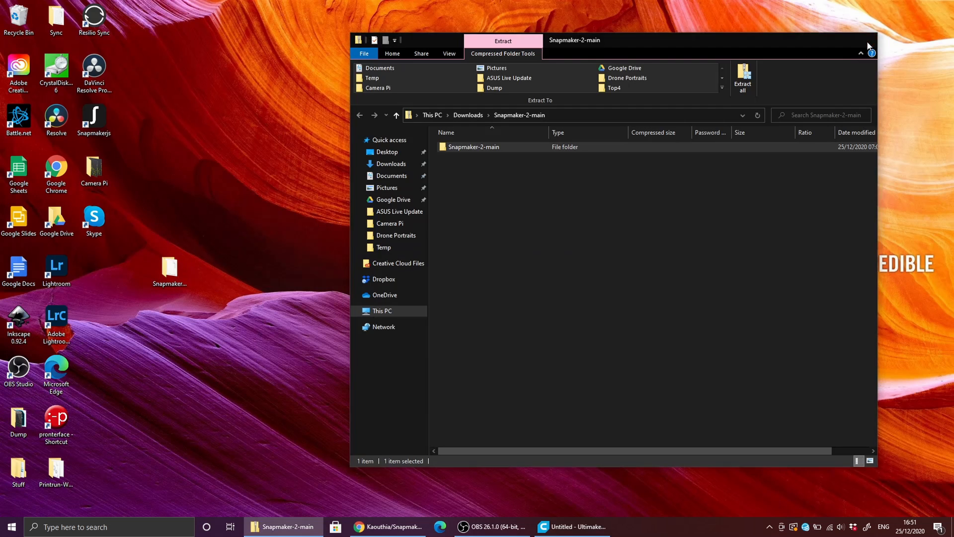
click(872, 40)
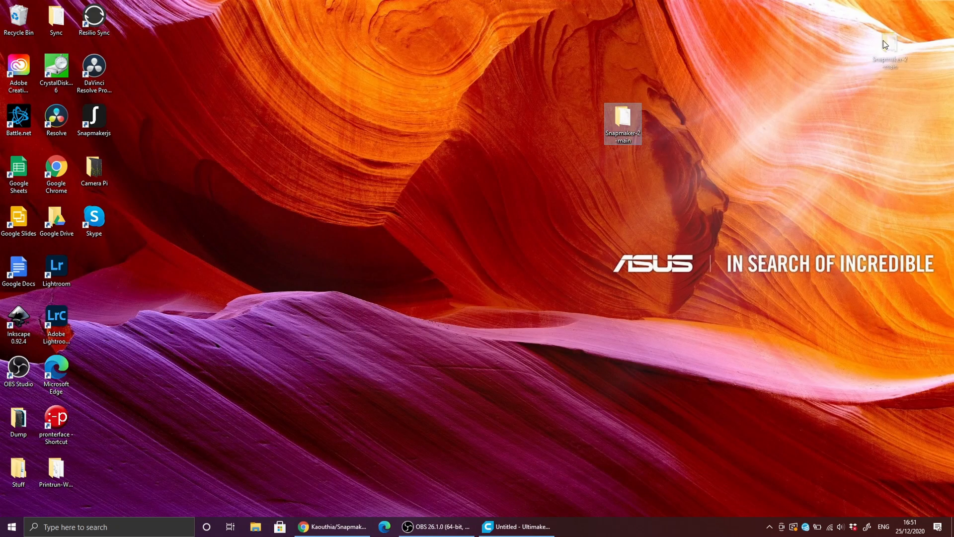
Open start-g-code from the Cura Profiles folder in Notepad and select all its text.
double_click(622, 125)
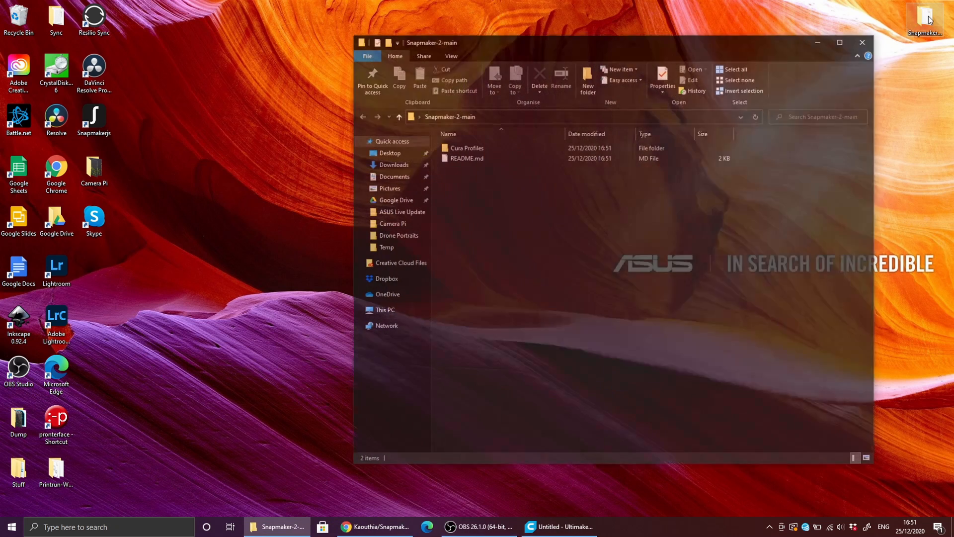
click(465, 147)
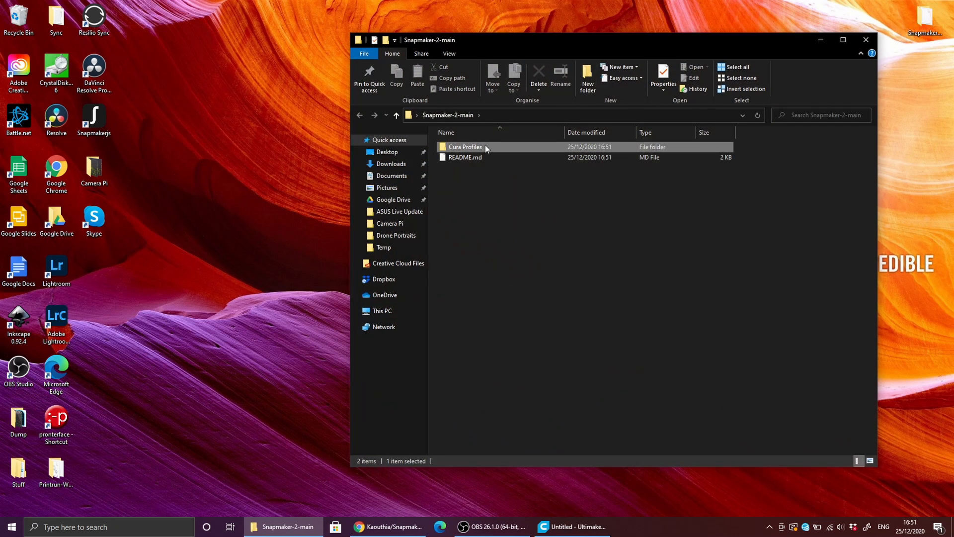
double_click(465, 147)
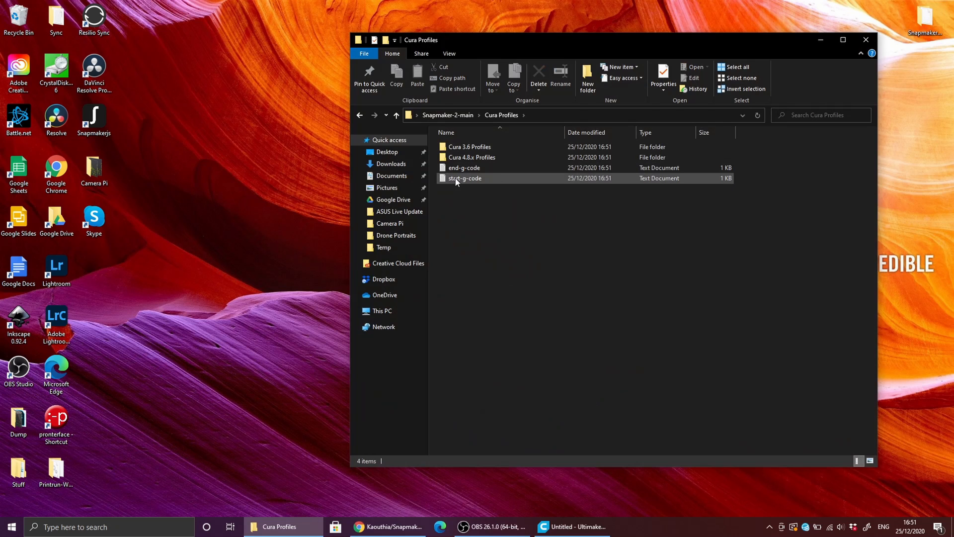
double_click(465, 178)
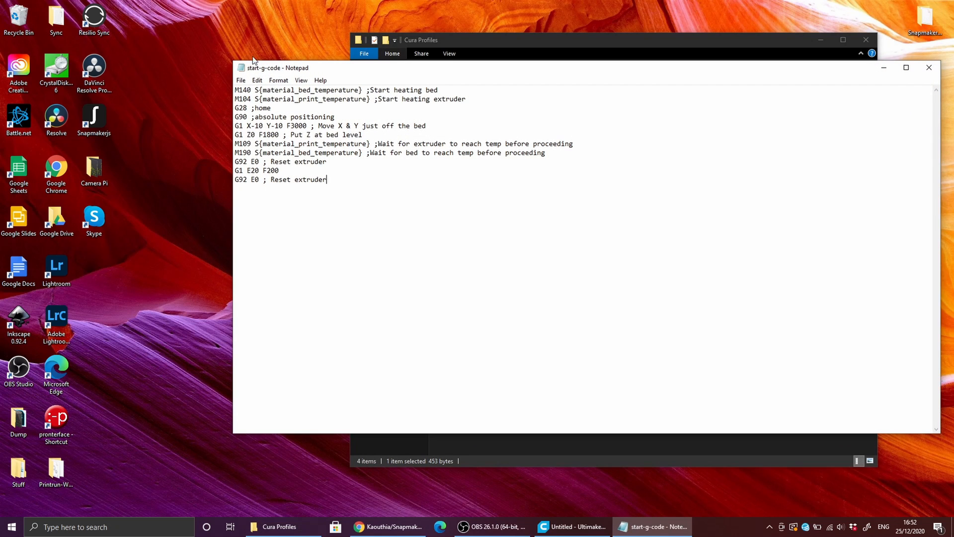
key(ctrl+a)
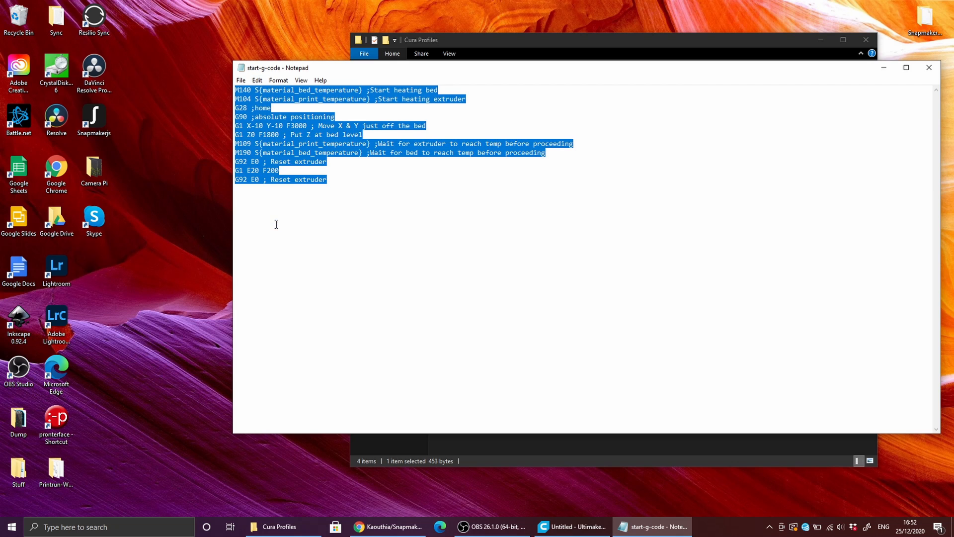
click(571, 526)
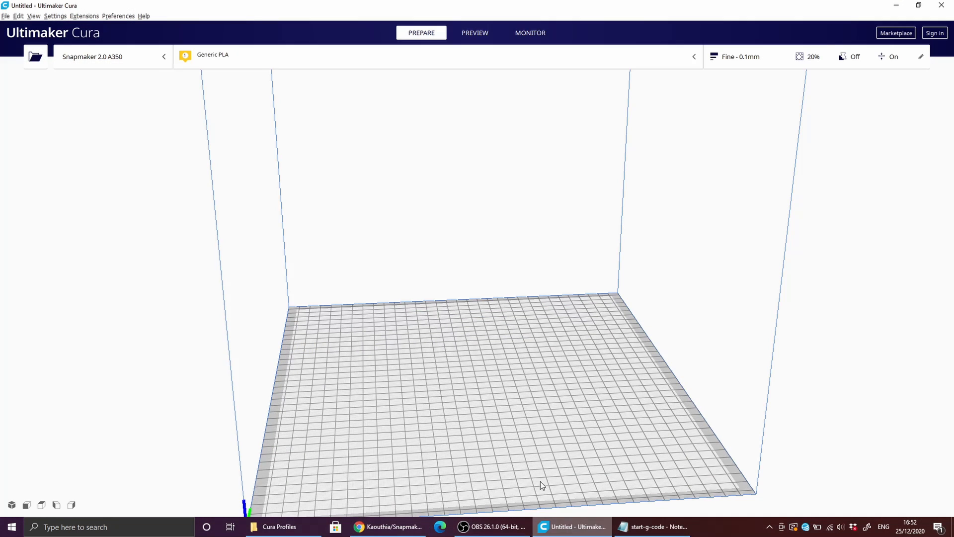
Paste the downloaded start G-code into the Snapmaker 2.0 A350 Machine Settings, then close them.
click(54, 16)
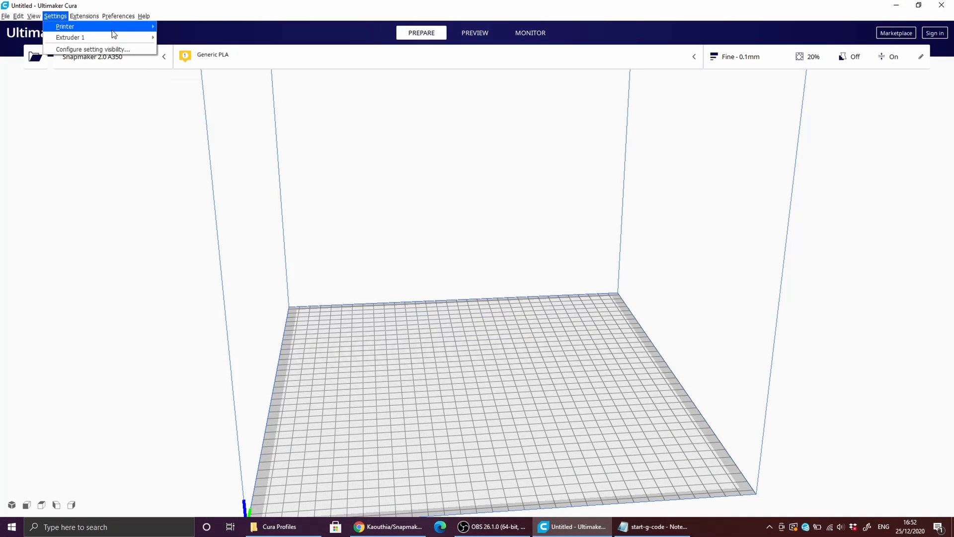
click(65, 27)
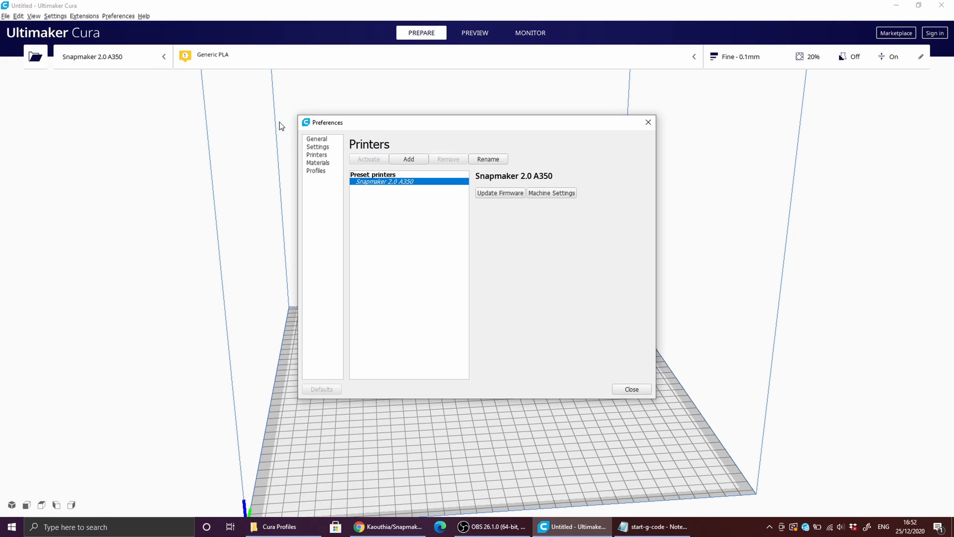
click(551, 192)
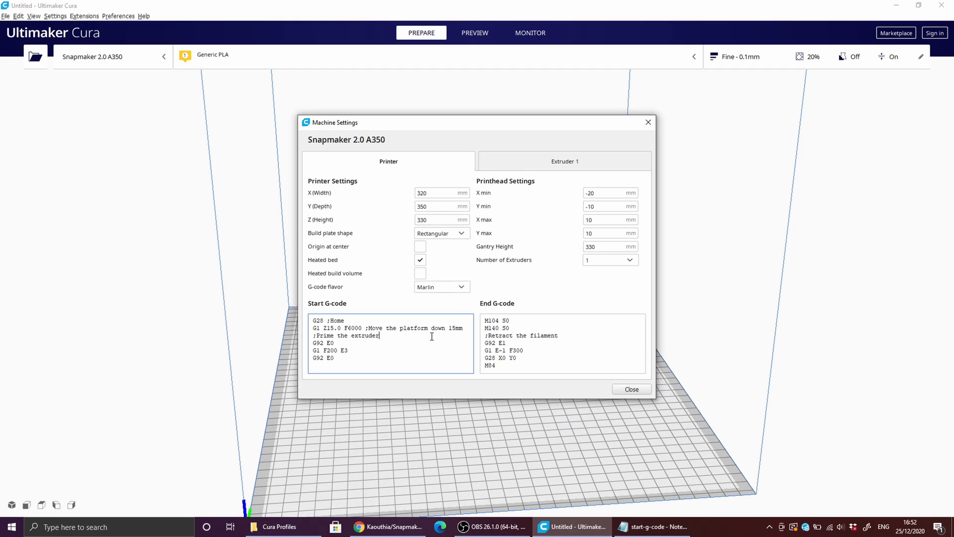
key(ctrl+a)
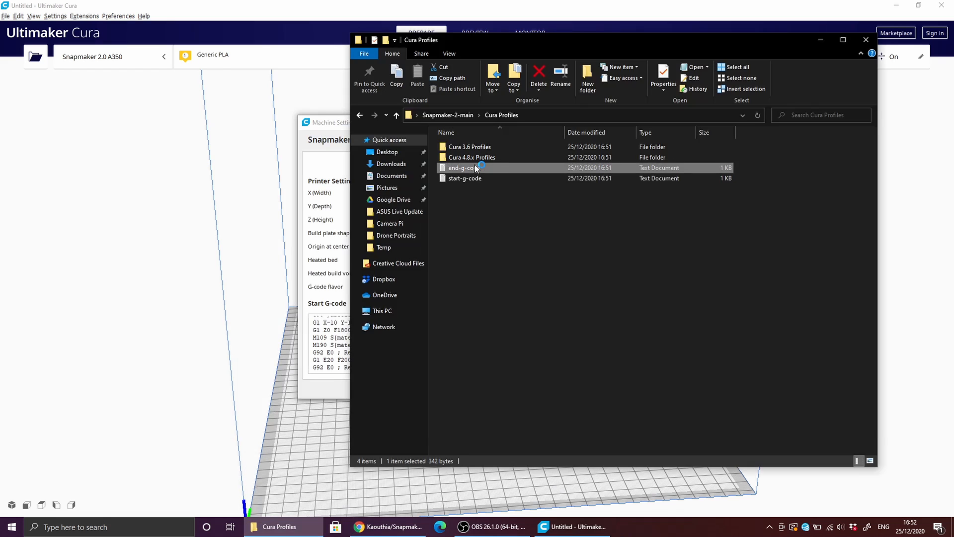
double_click(462, 168)
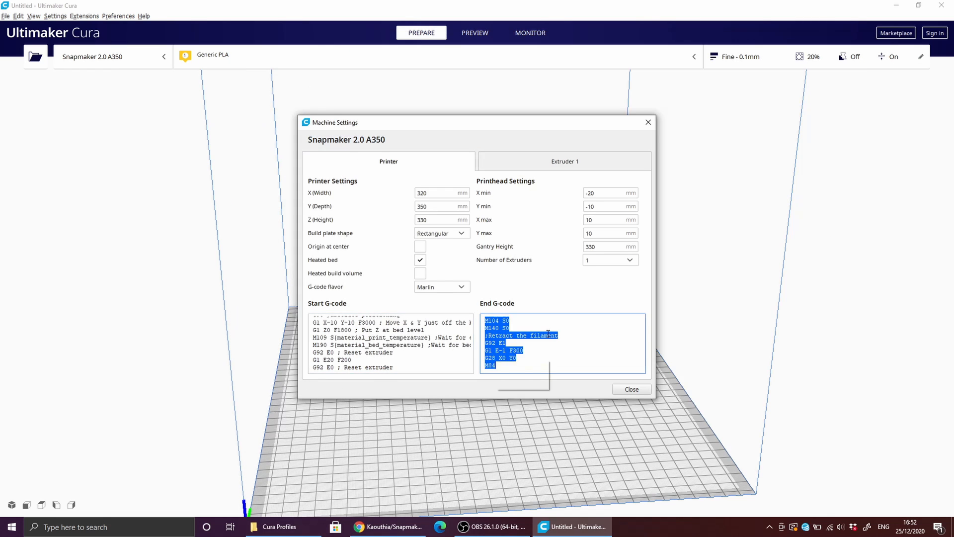
click(631, 390)
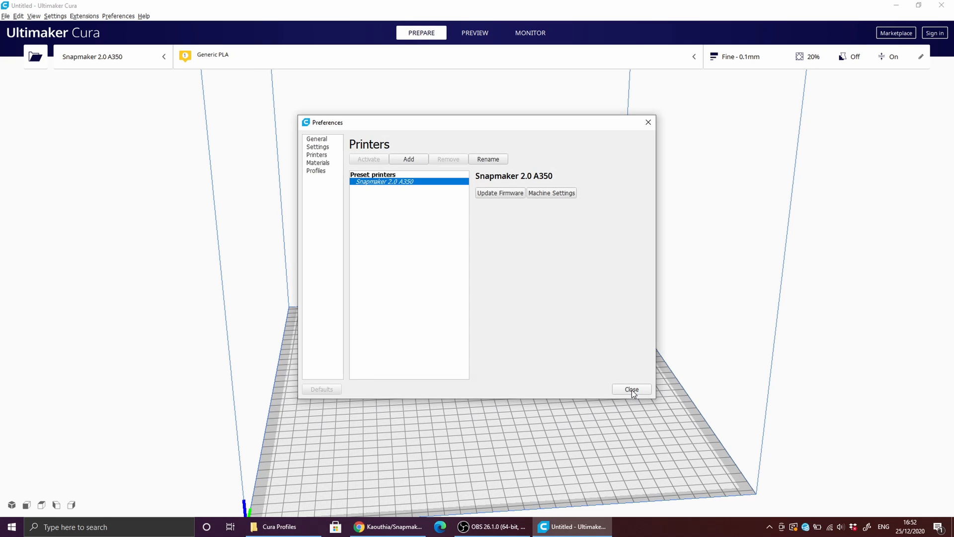
Import the Snapmaker 2.0 A350 (Fast) profile from the Cura 4.8.x Profiles folder.
click(316, 171)
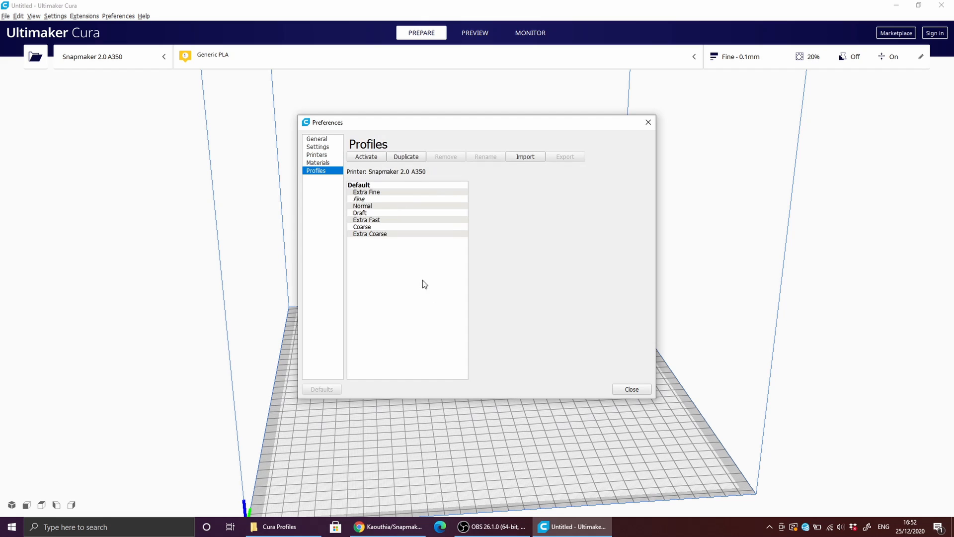
click(367, 192)
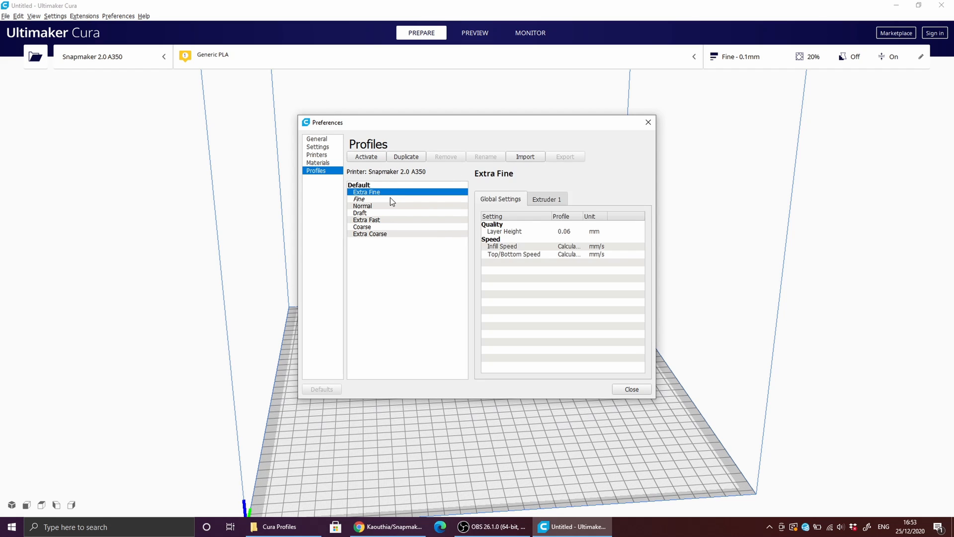
click(525, 157)
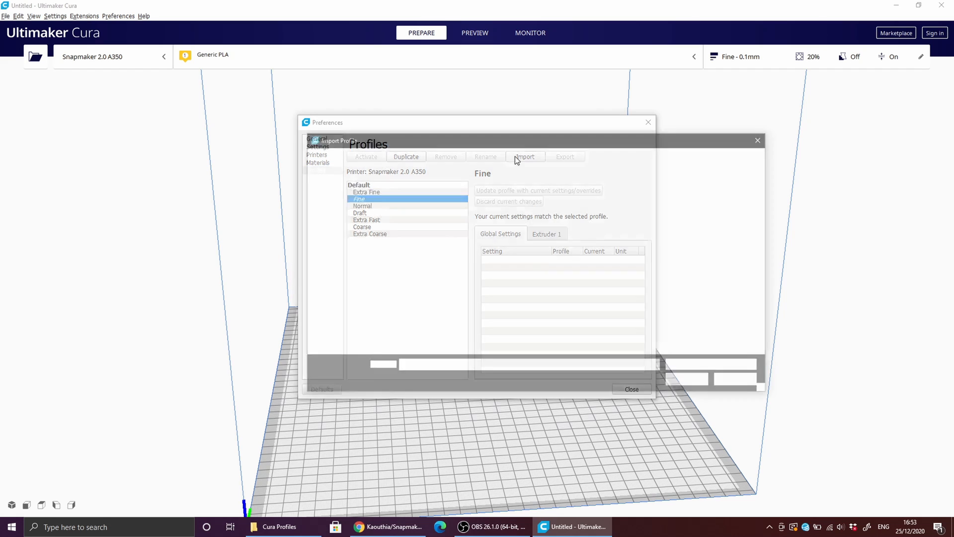
click(525, 157)
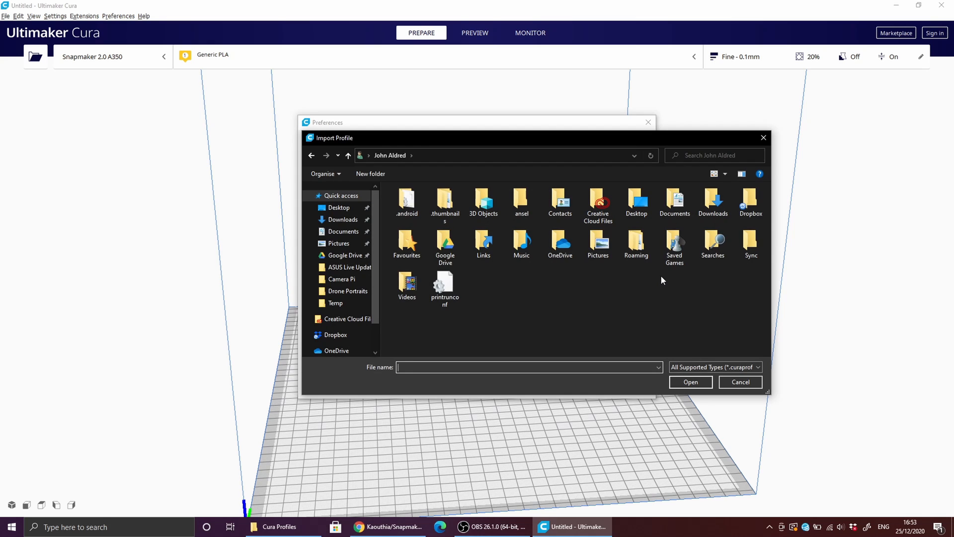
click(339, 206)
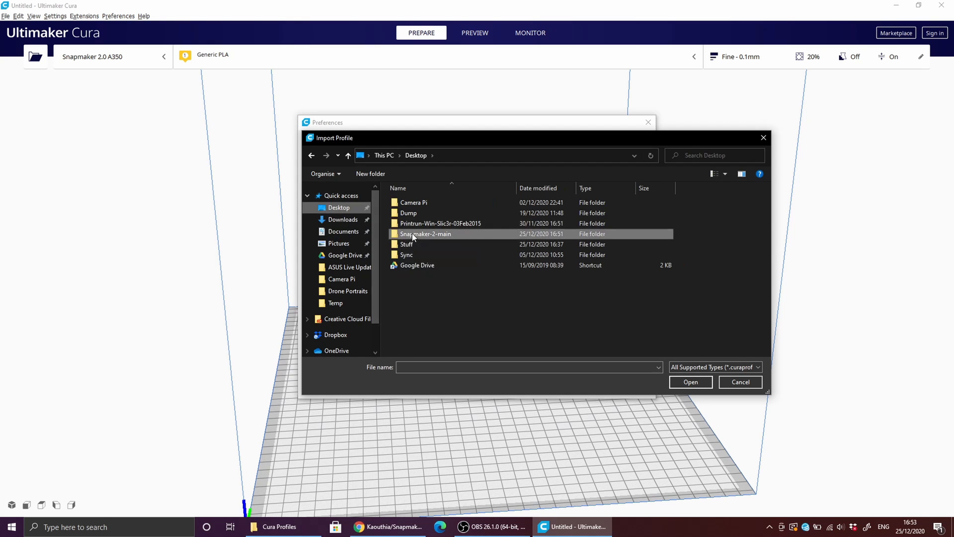
double_click(425, 234)
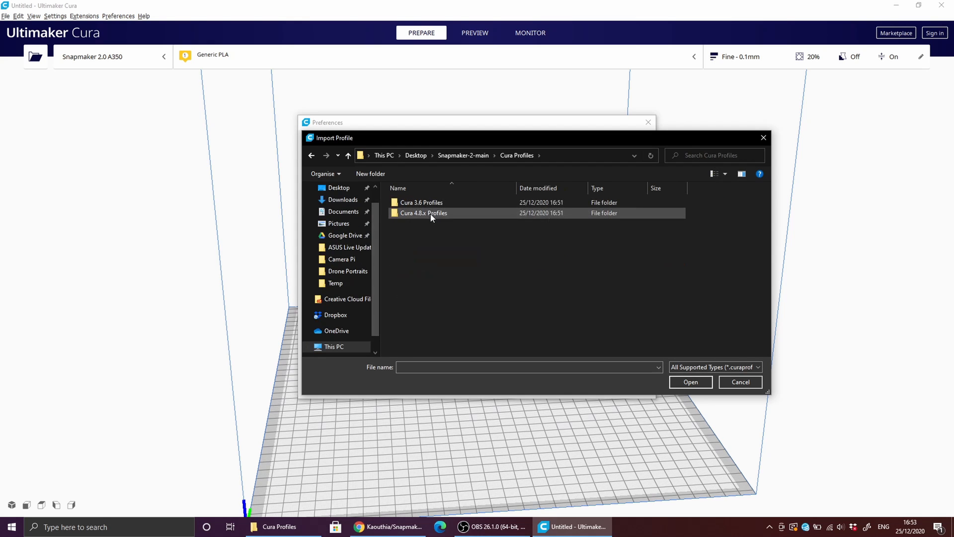
double_click(423, 212)
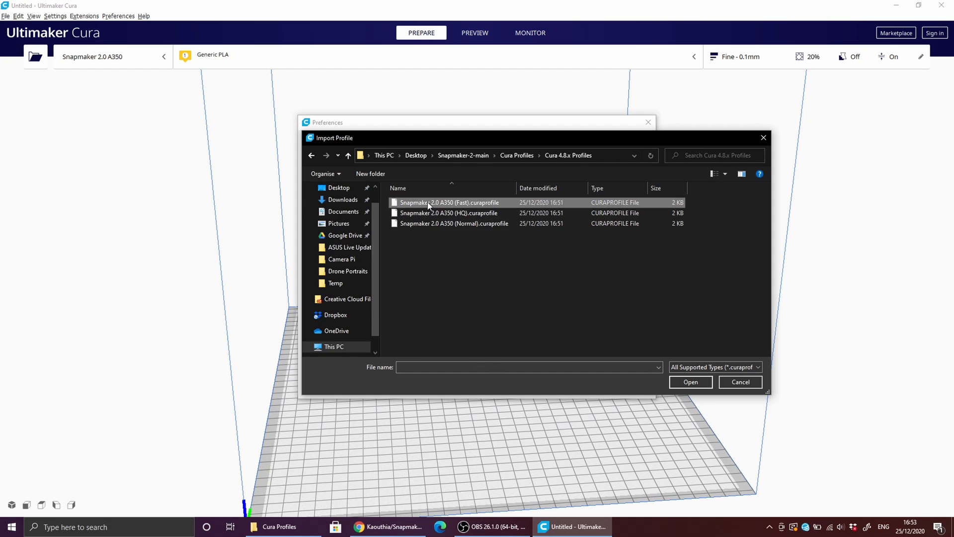
click(690, 382)
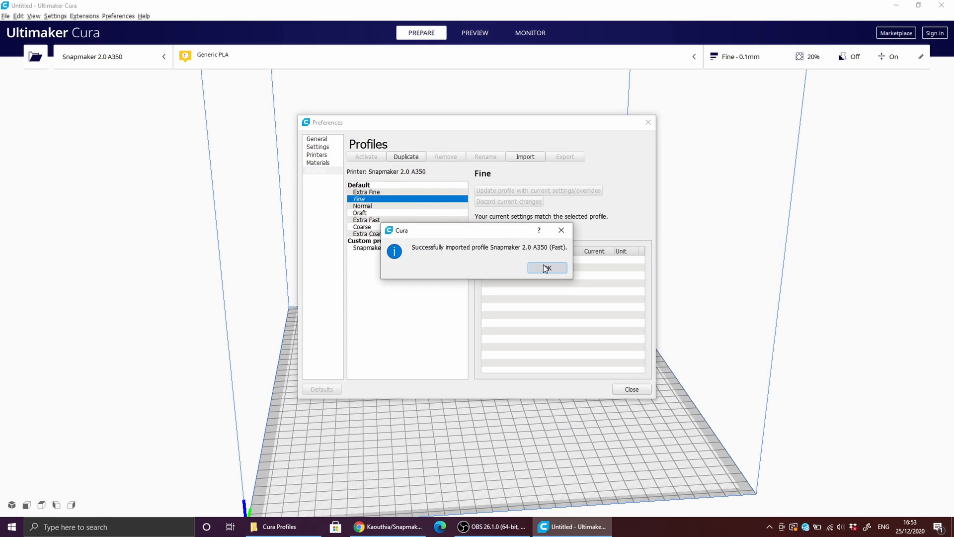
Import the Snapmaker 2.0 A350 (HQ) profile as well.
click(545, 268)
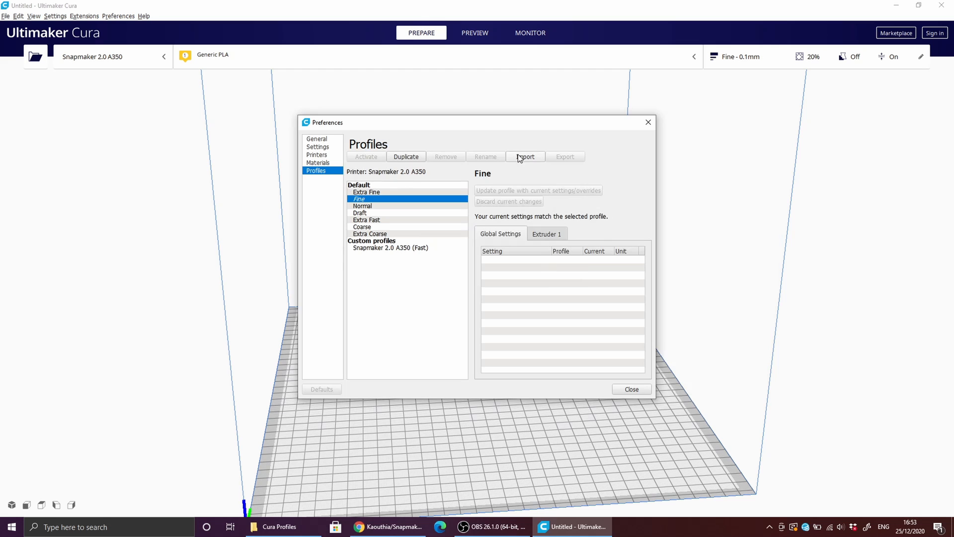
click(524, 156)
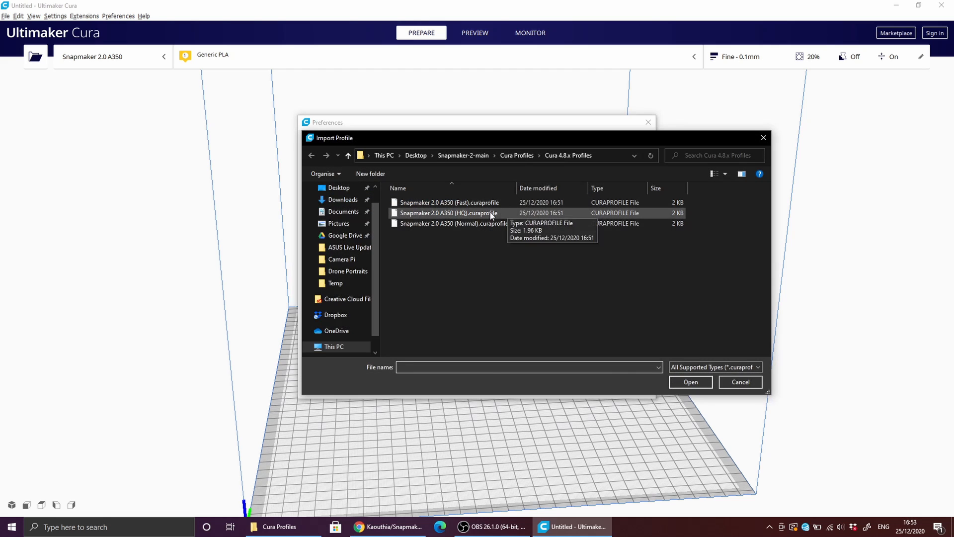
click(689, 381)
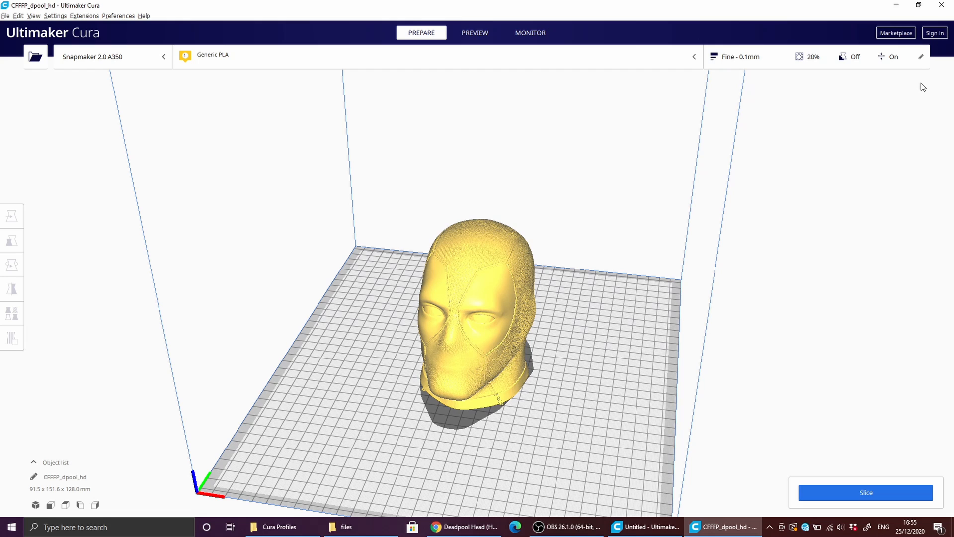
mouse_move(742, 68)
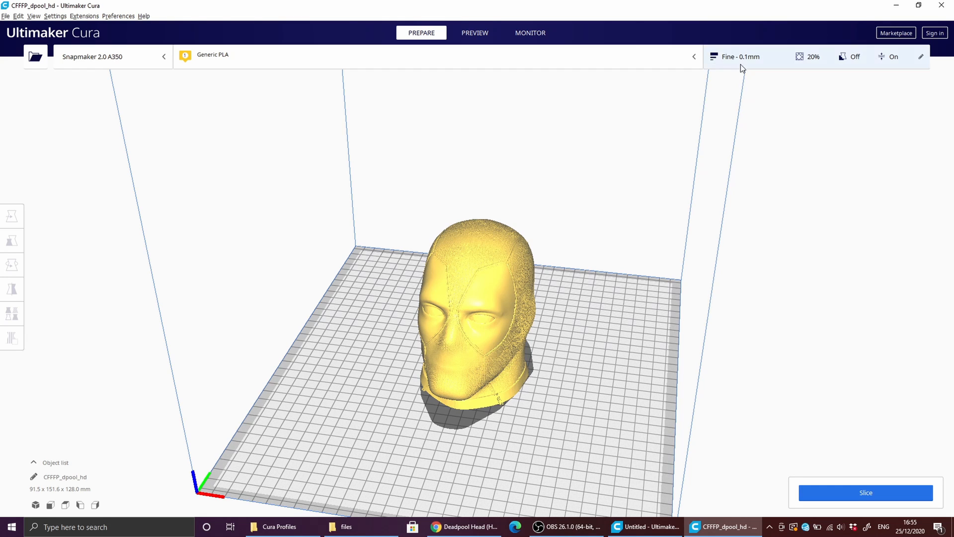
Switch the print settings panel to Custom and open Manage Profiles.
click(740, 56)
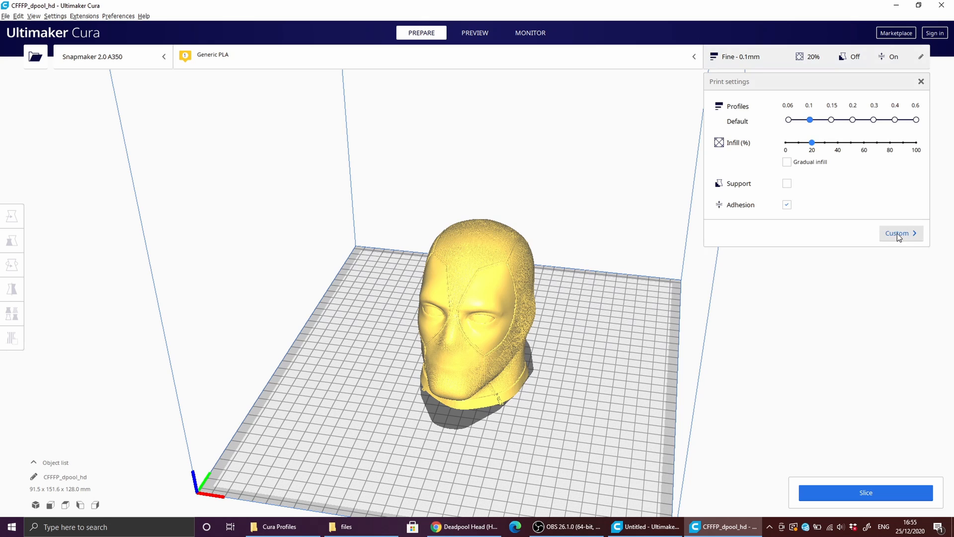
click(897, 234)
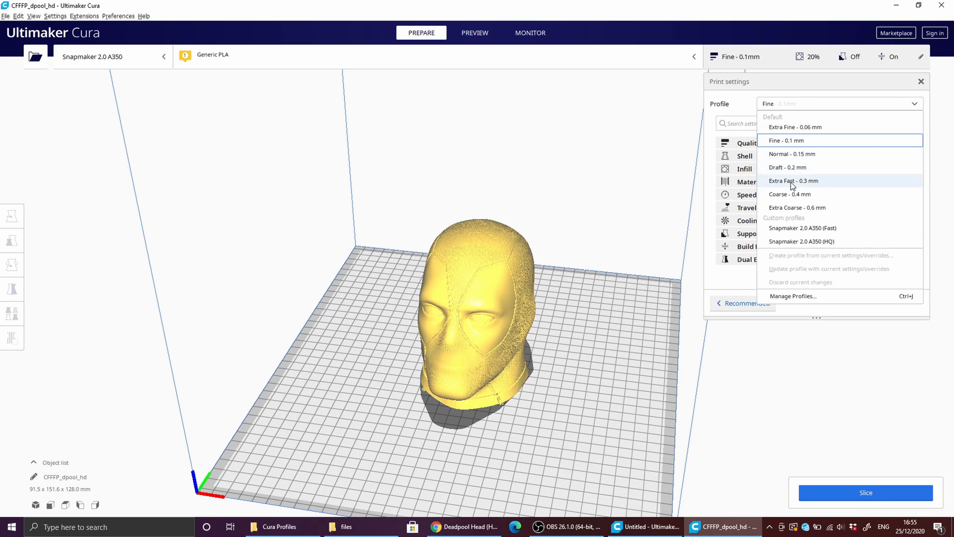
mouse_move(797, 227)
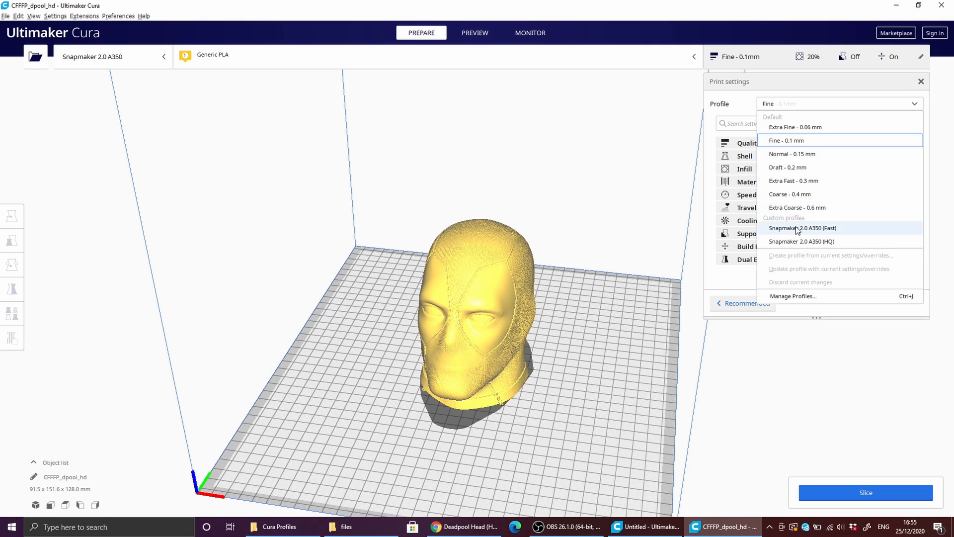
mouse_move(802, 279)
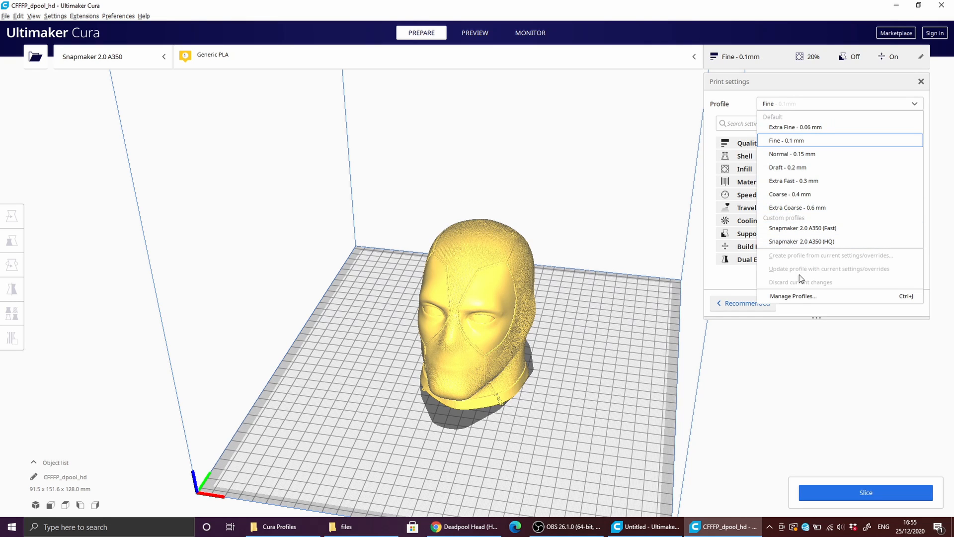
click(792, 295)
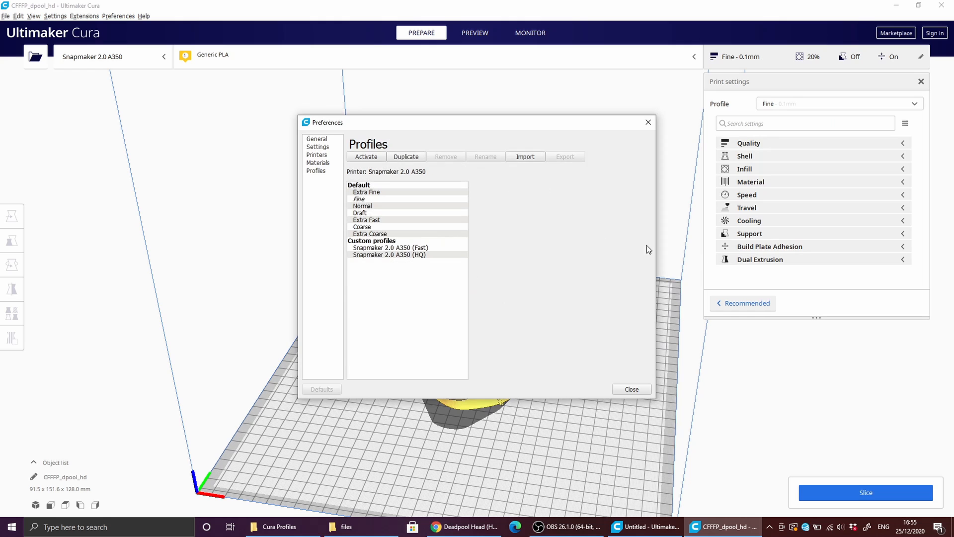
mouse_move(519, 163)
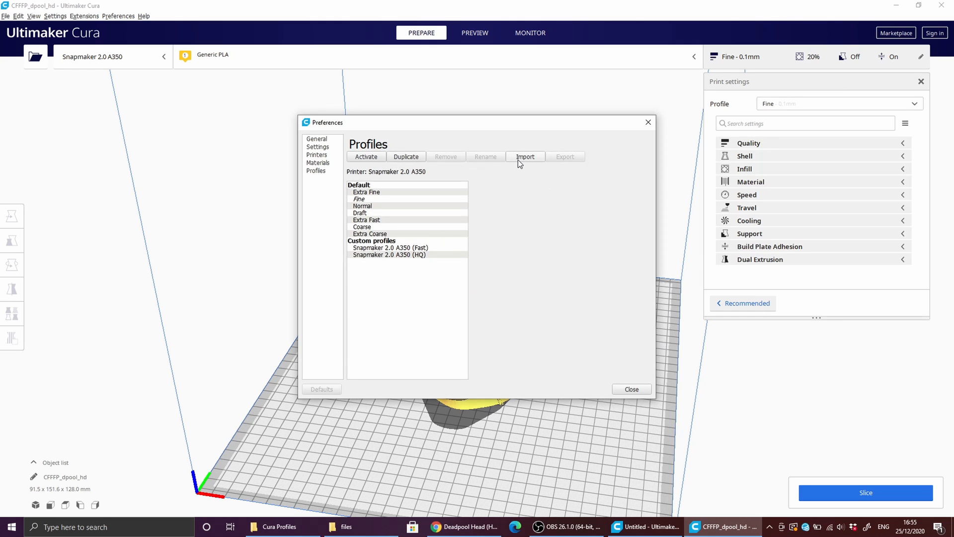
Import the Snapmaker 2.0 A350 (Normal).curaprofile file, confirm the success message, and close Preferences.
click(525, 157)
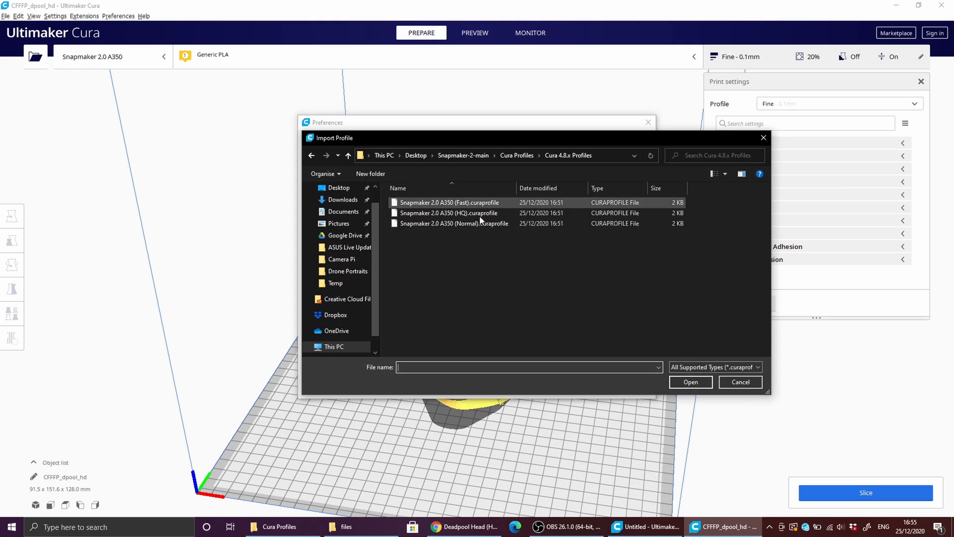
click(690, 381)
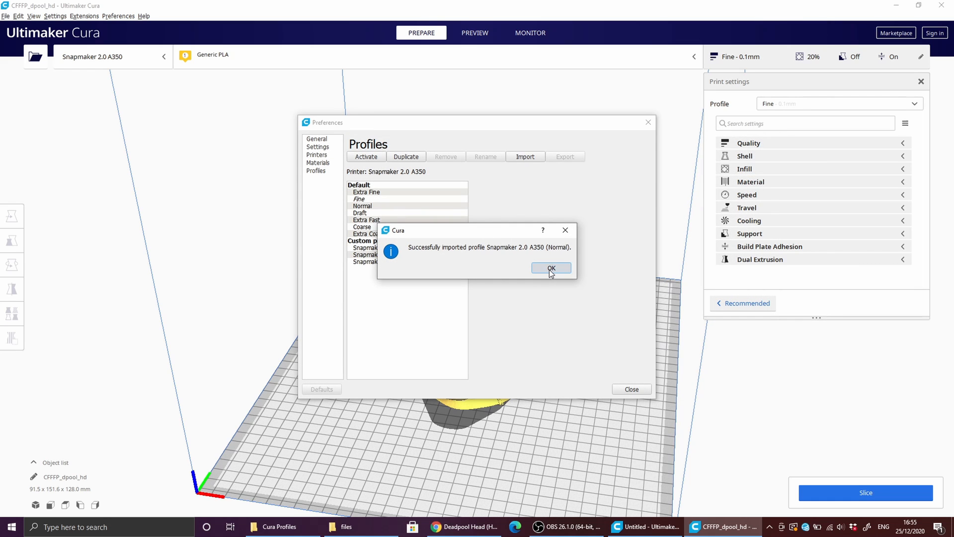
click(550, 269)
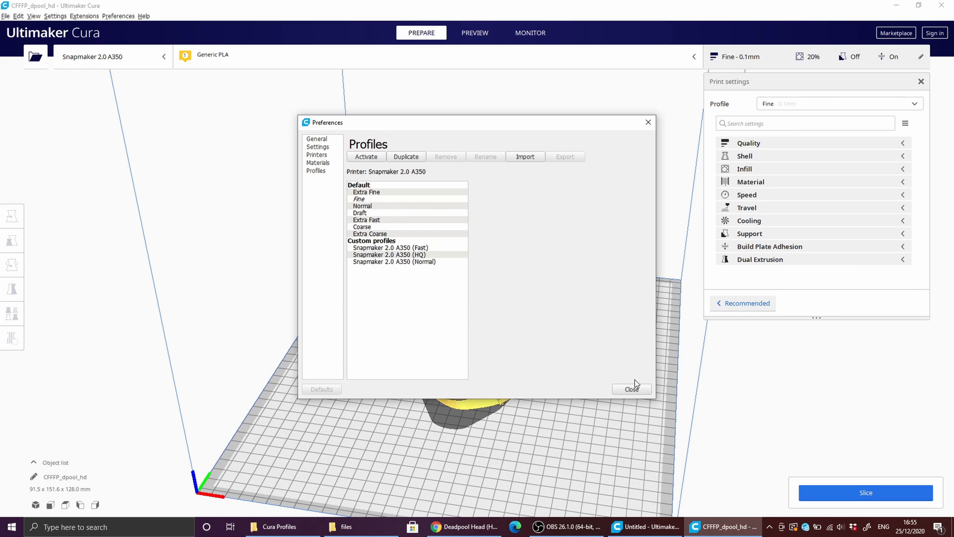
click(632, 388)
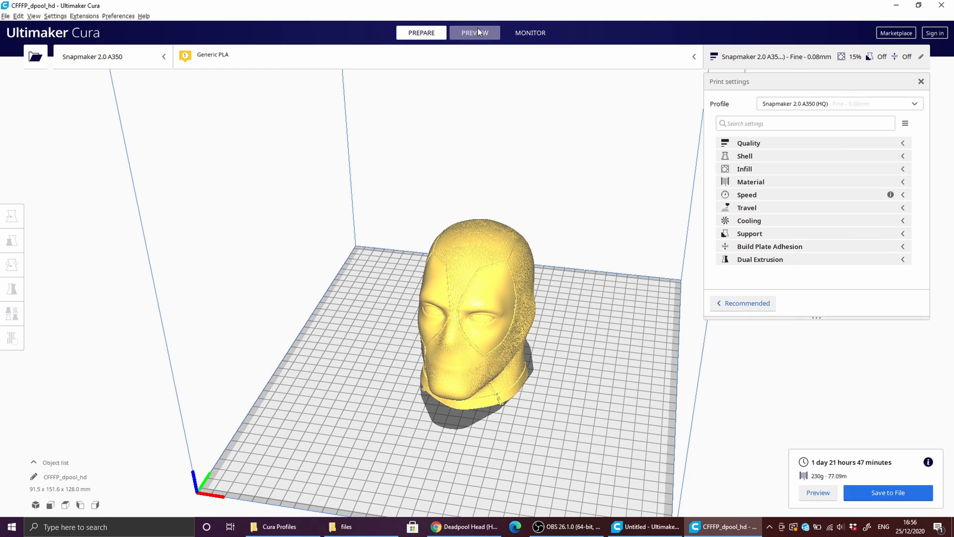
Preview the sliced head's layers and zoom in on them.
click(474, 33)
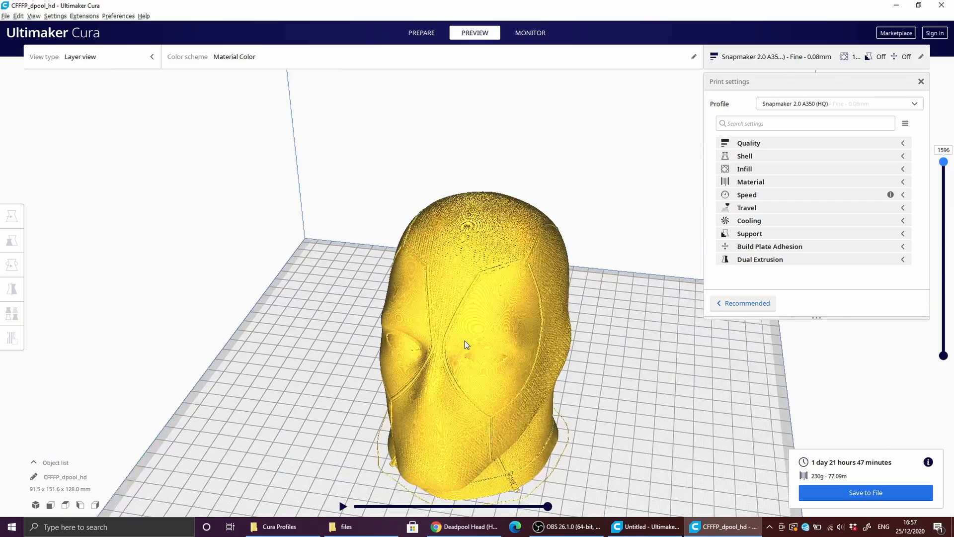
scroll(up, 3)
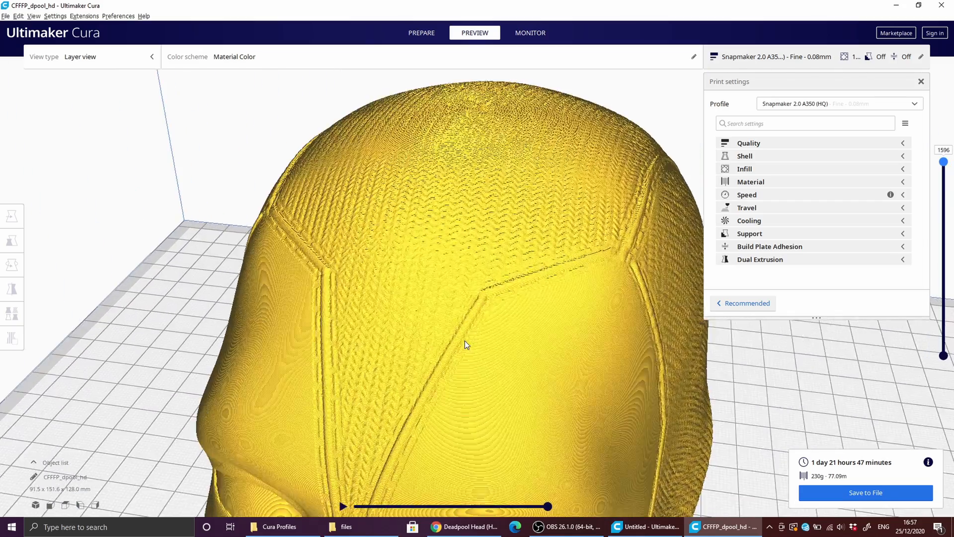
scroll(up, 3)
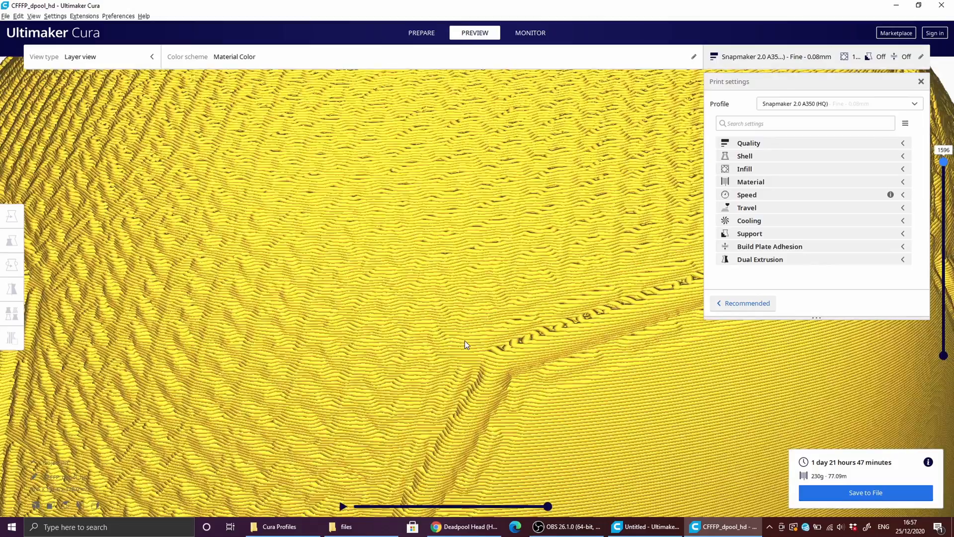
mouse_move(651, 443)
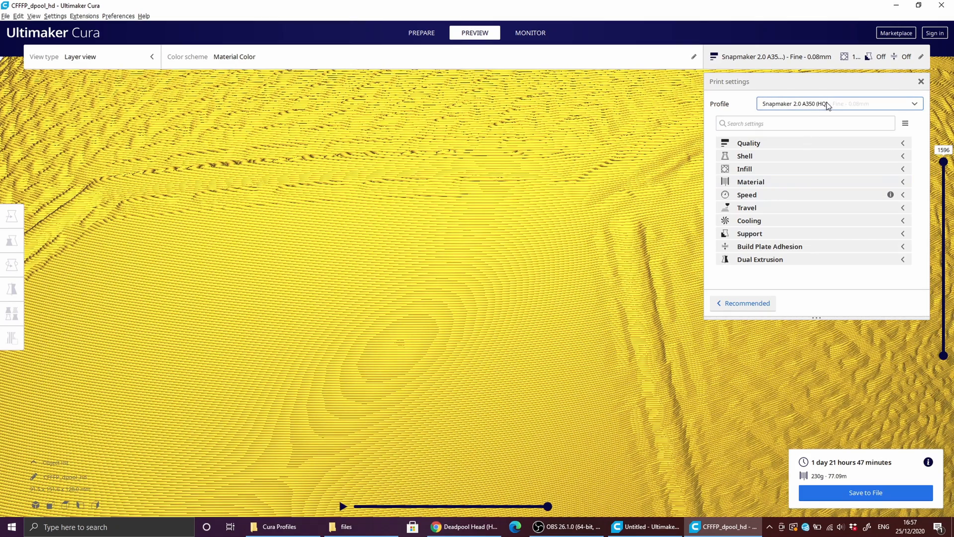
Switch to the Snapmaker 2.0 A350 (Fast) profile and check its 0.24 mm layer height.
click(839, 103)
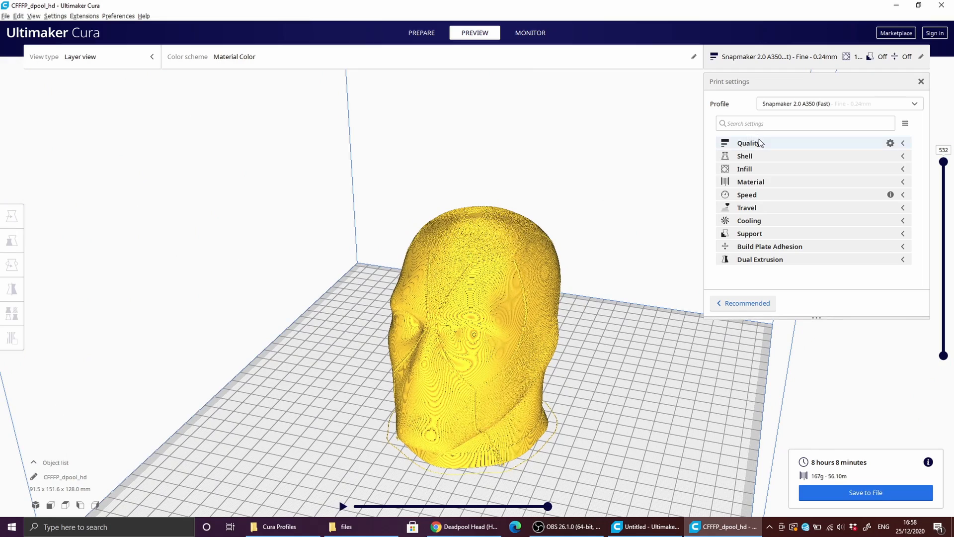
click(748, 144)
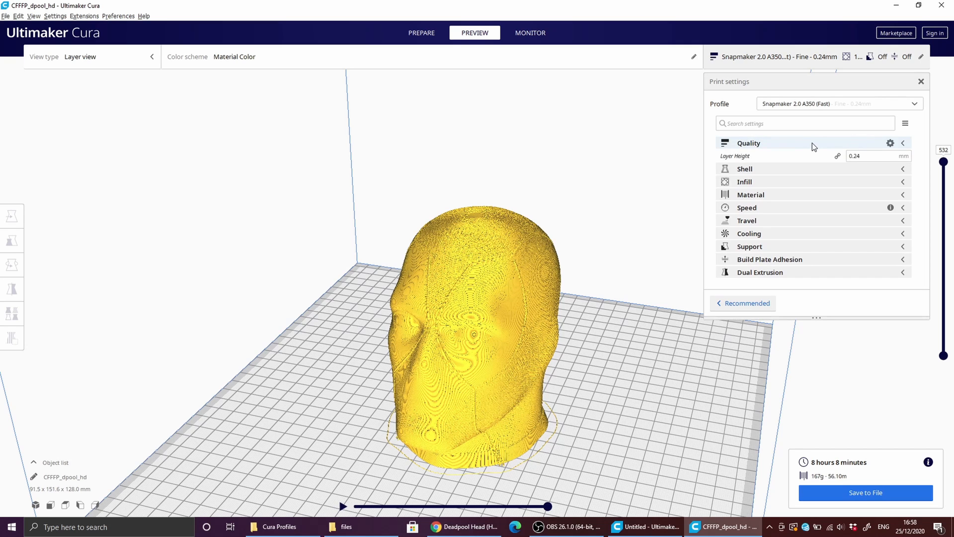
mouse_move(805, 146)
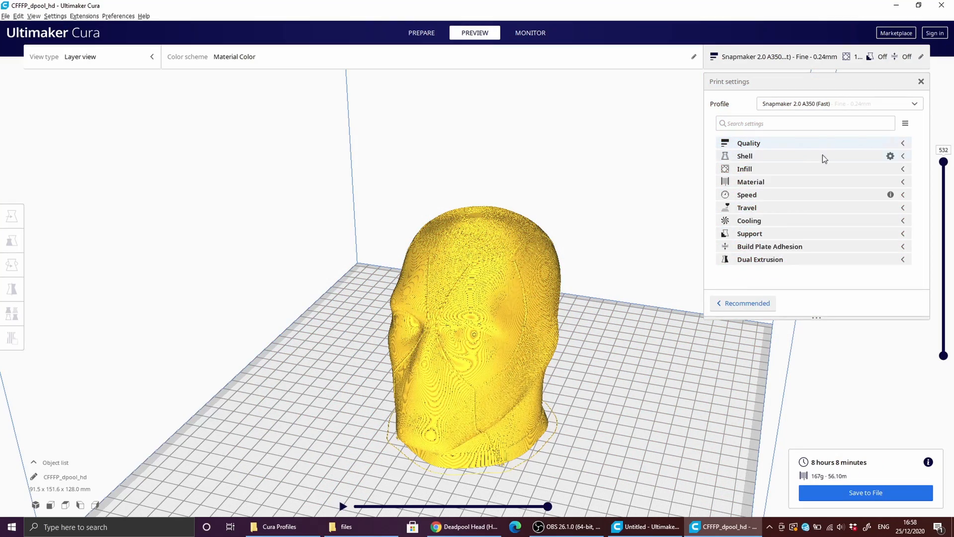
click(840, 103)
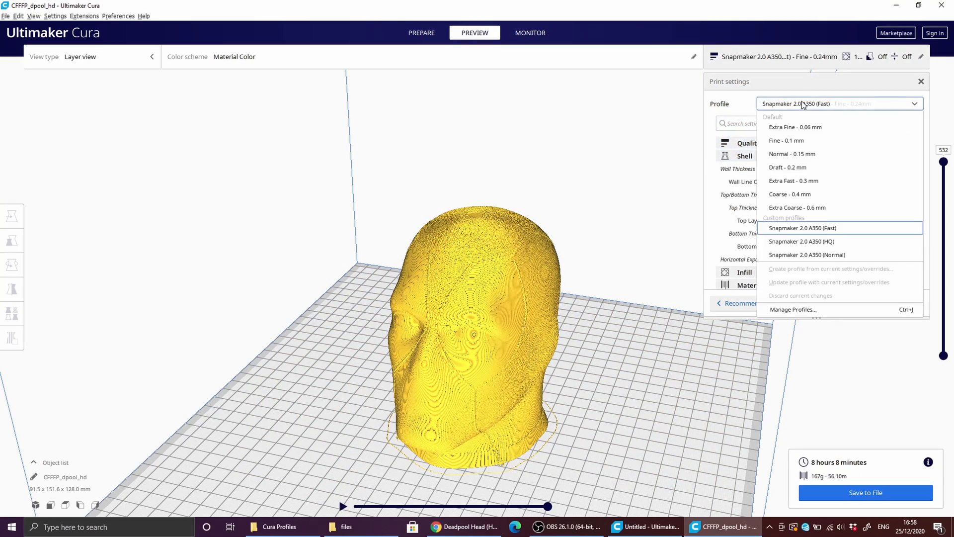
Switch to the Snapmaker 2.0 A350 (Normal) profile, set 2 mm wall thickness, and review top/bottom thickness.
click(807, 254)
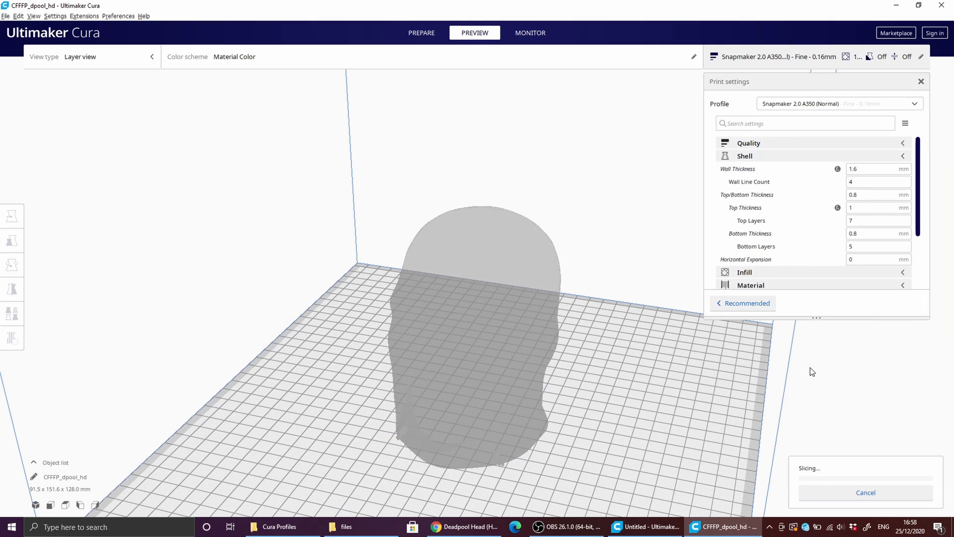
mouse_move(631, 294)
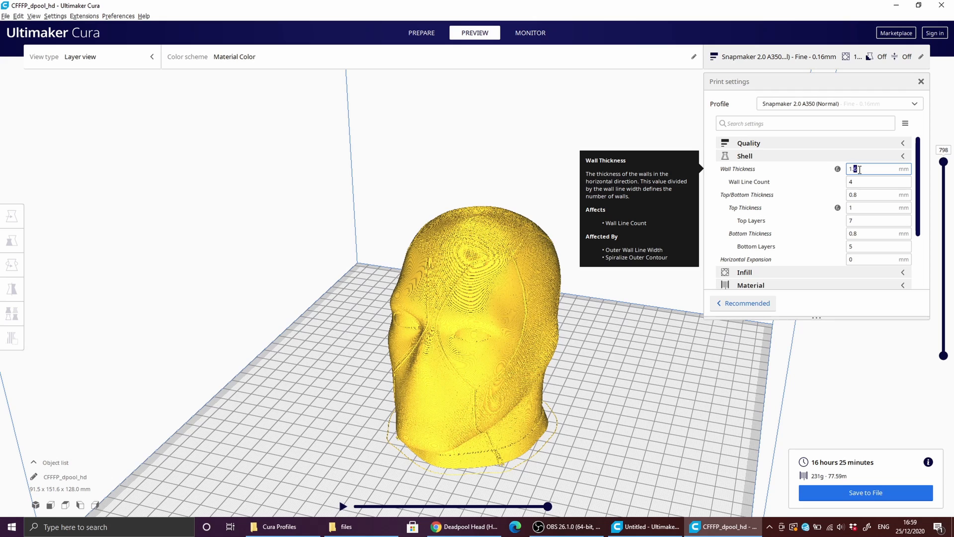
text(2)
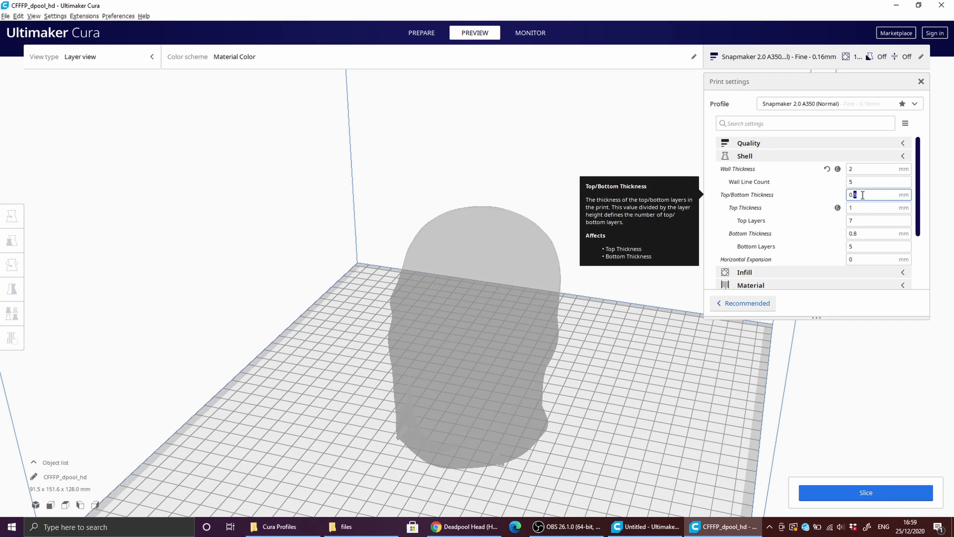
click(878, 208)
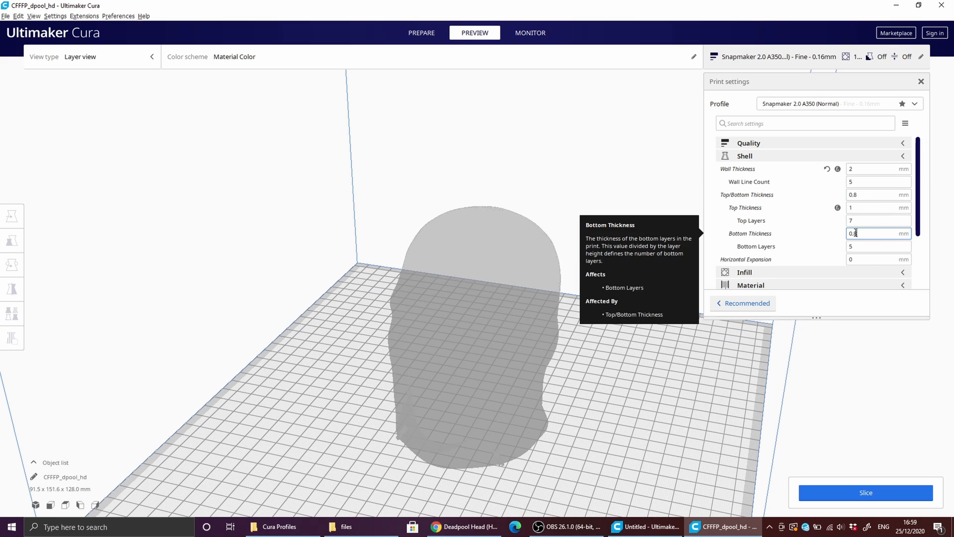
click(876, 206)
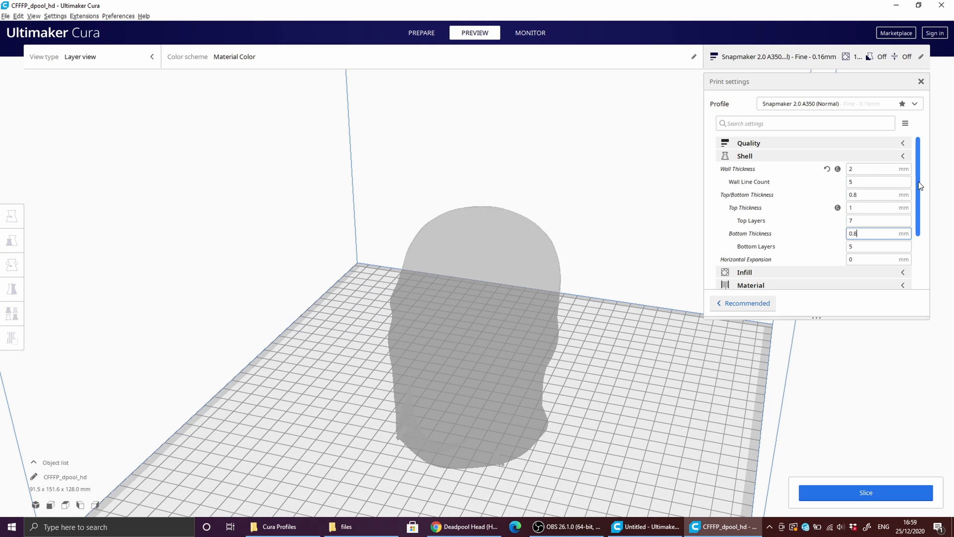
scroll(down, 3)
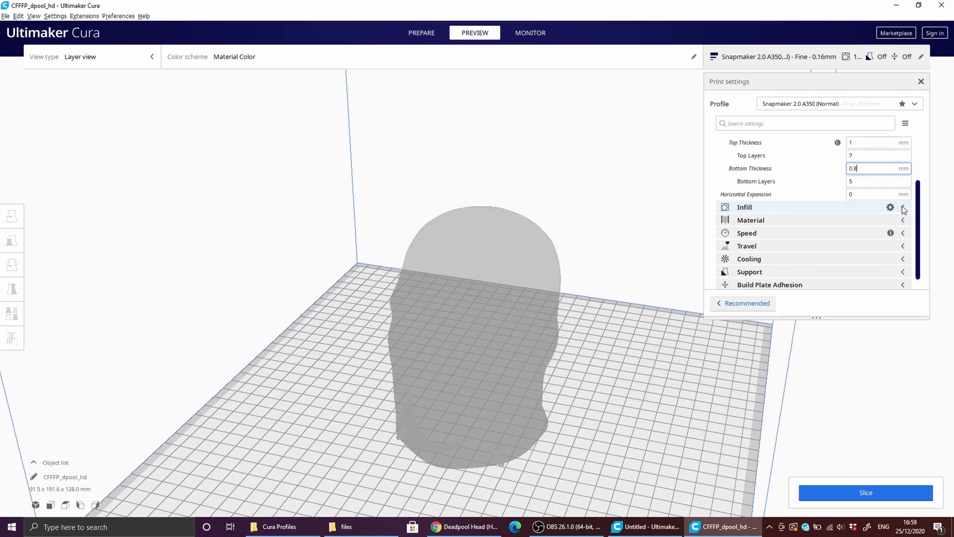
click(903, 206)
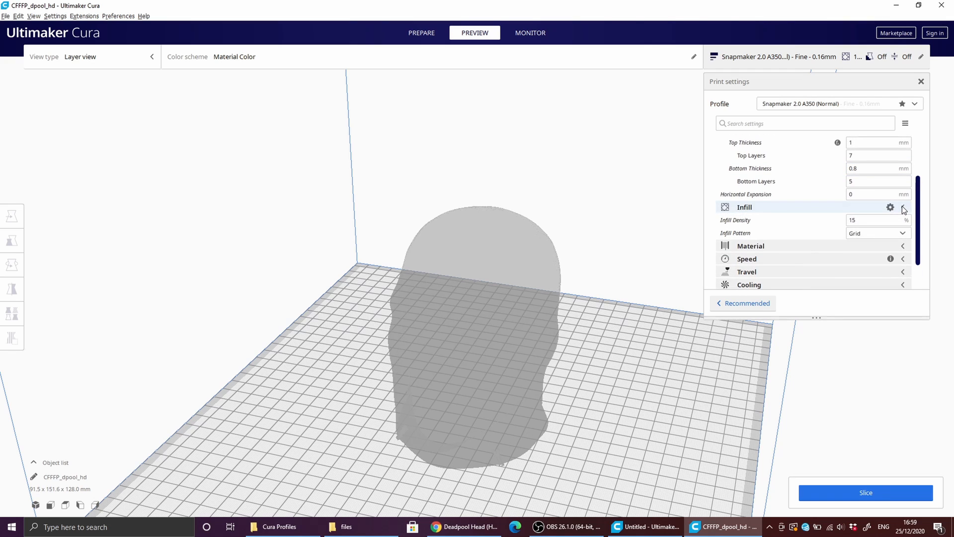
Drop infill density to 5% and re-slice, reaching 11 hours 25 minutes and 151 g.
scroll(down, 3)
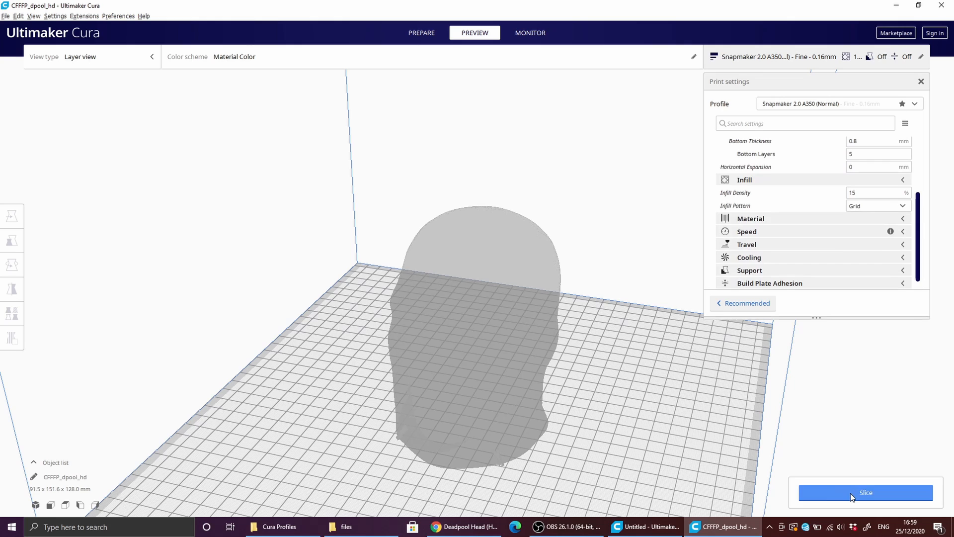
click(864, 492)
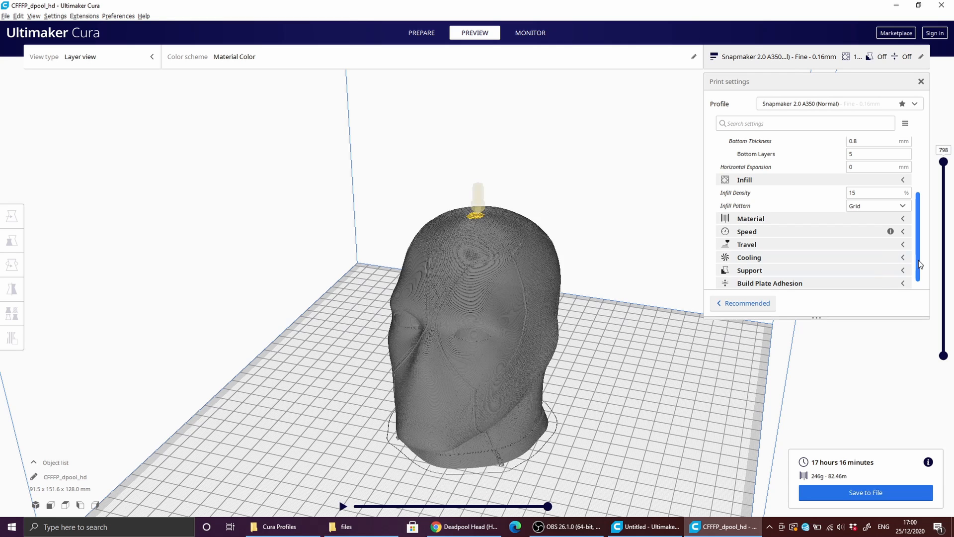
scroll(up, 3)
text(5)
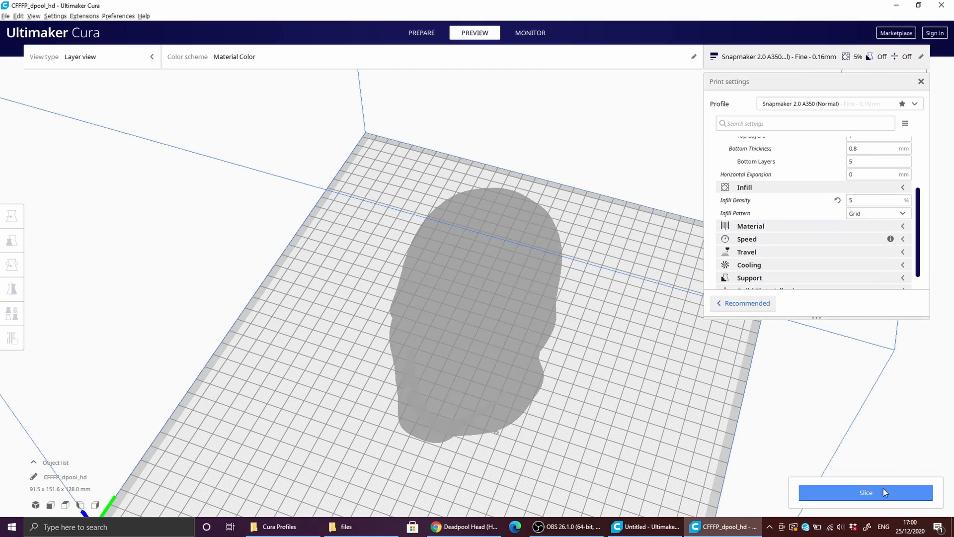
click(865, 493)
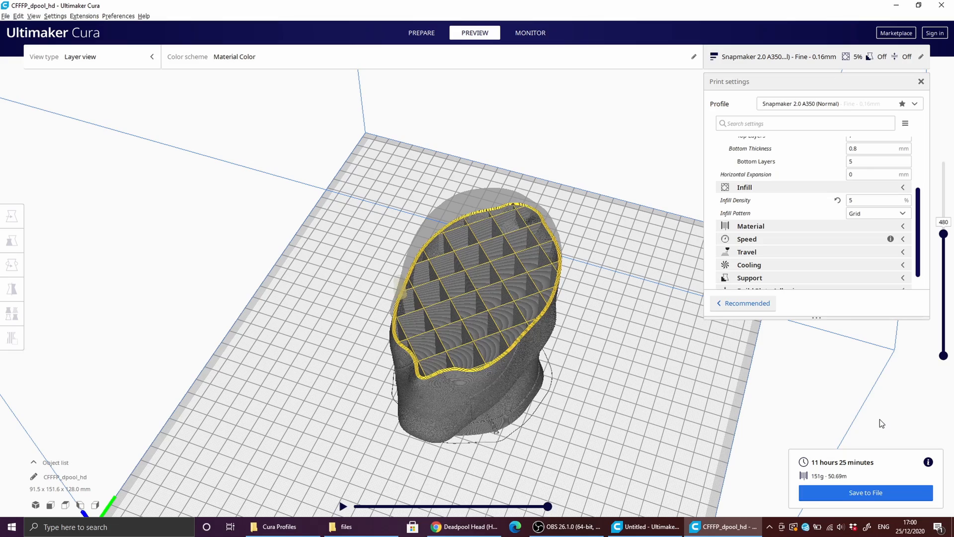
click(421, 33)
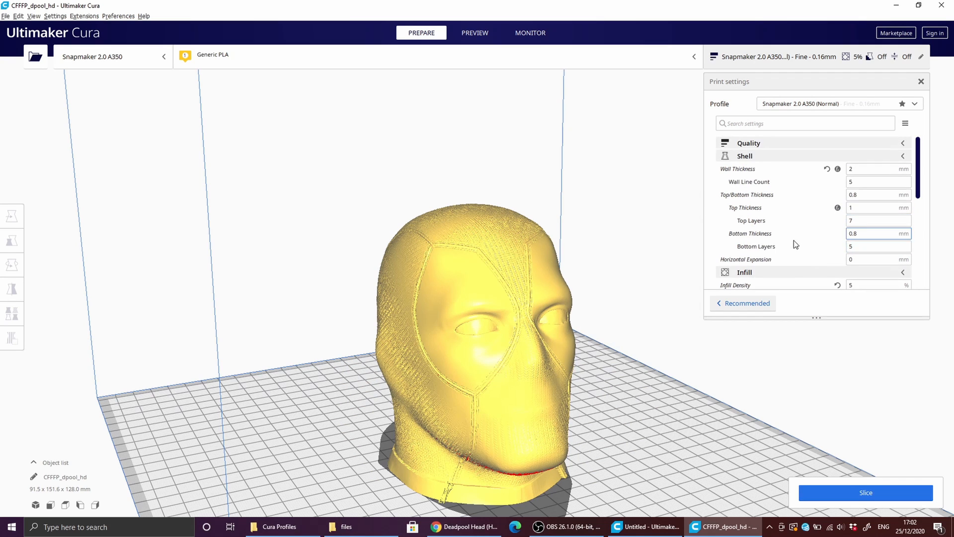
Enter 0.05 mm in the Shell's Horizontal Expansion field and apply it.
click(876, 259)
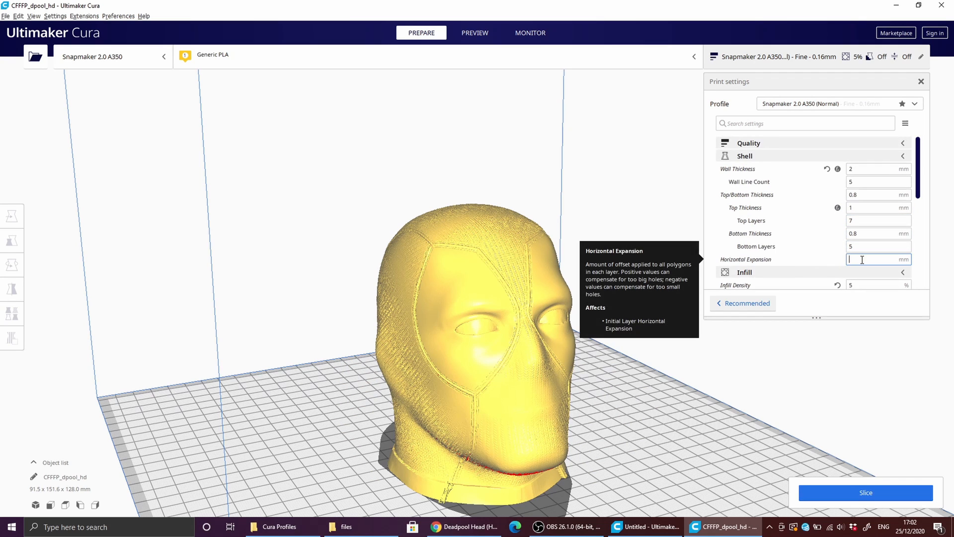
text(0.1)
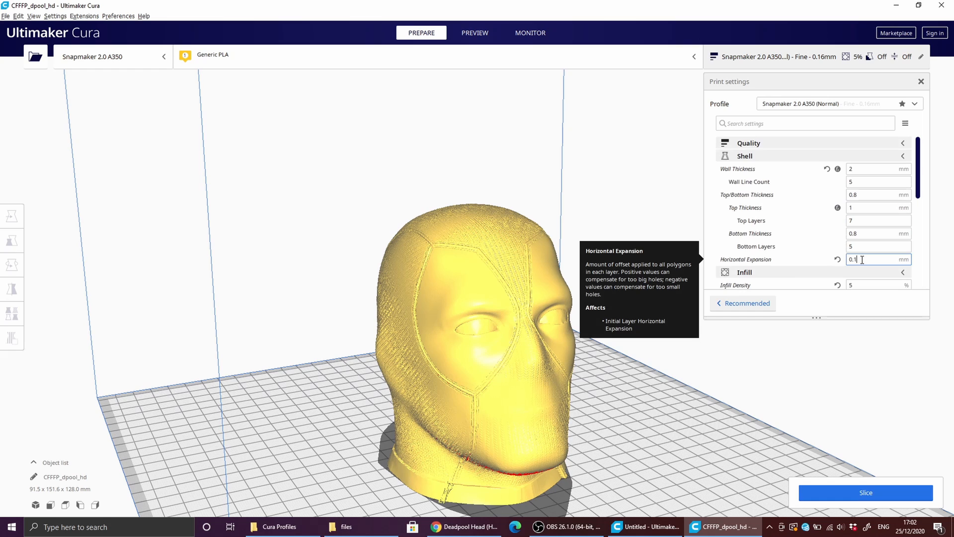
mouse_move(922, 289)
text(0.05)
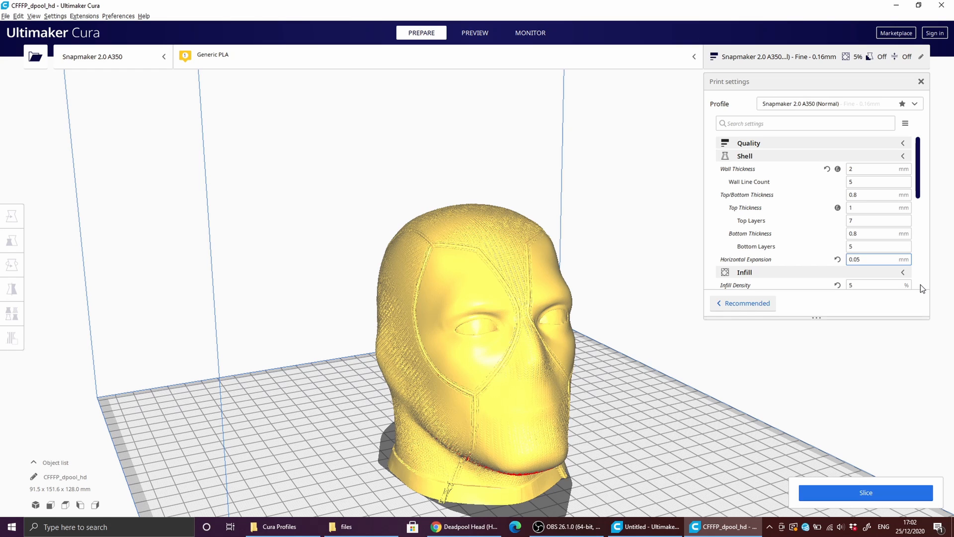
click(876, 258)
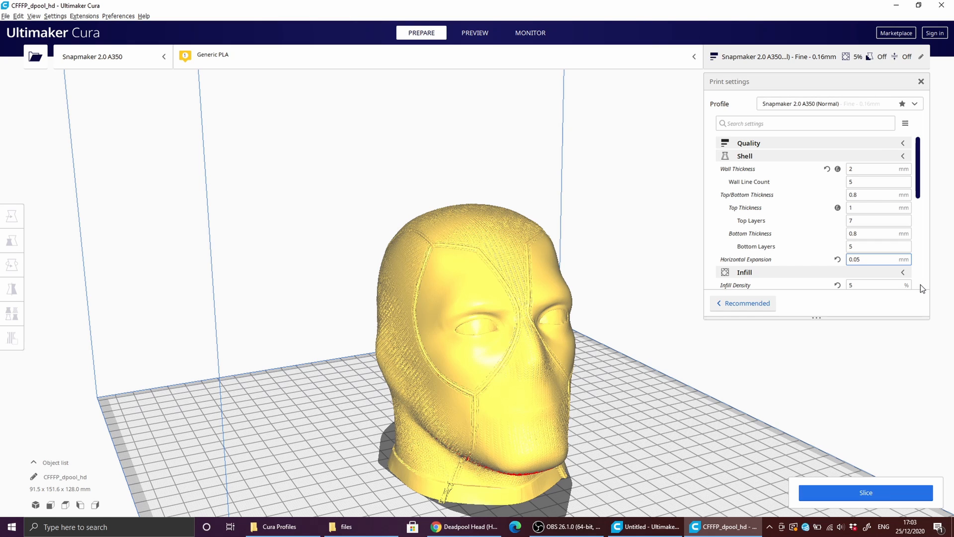
click(876, 260)
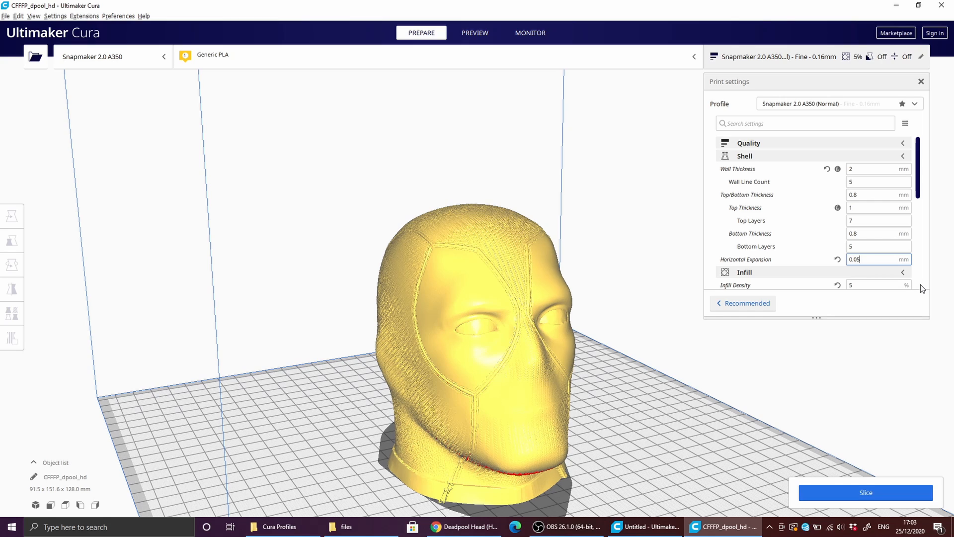
click(474, 33)
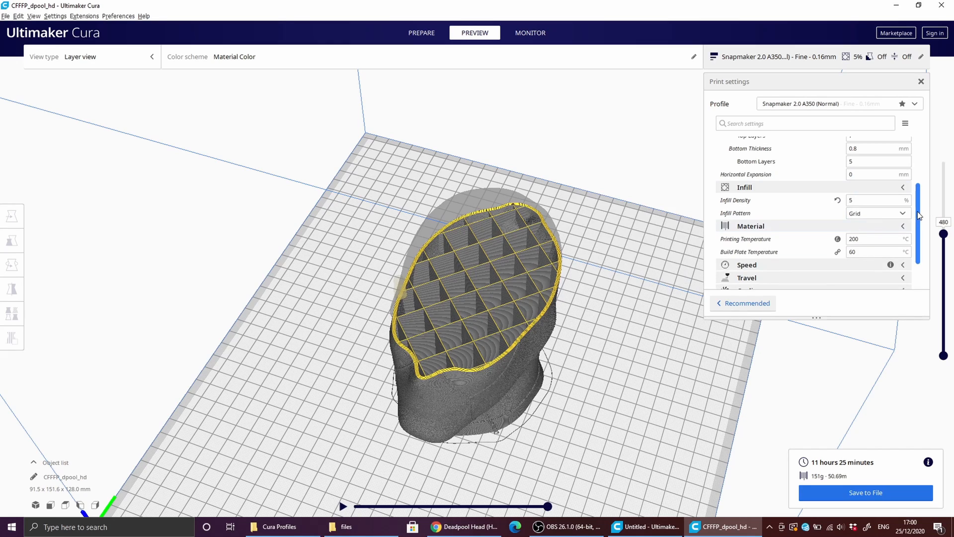
mouse_move(919, 216)
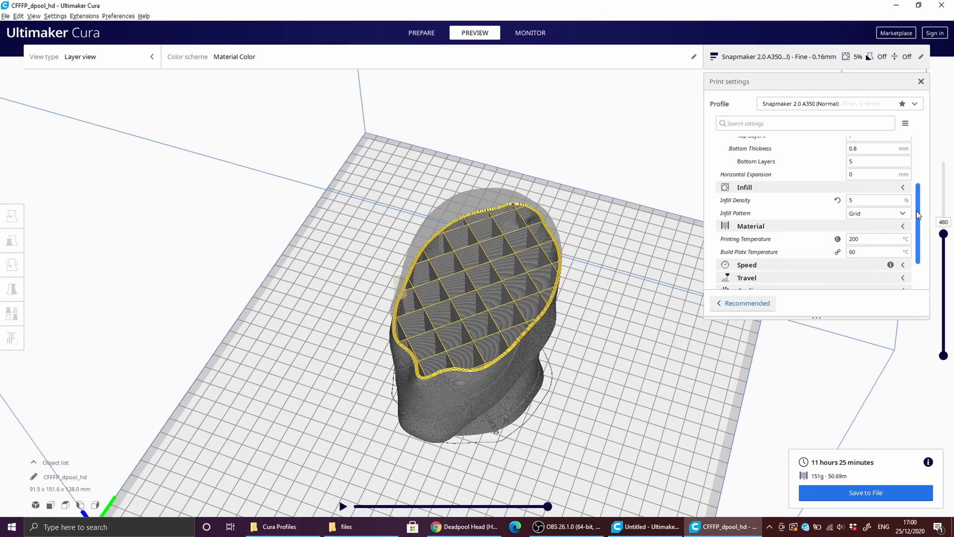
Scroll down to the Material settings and set Printing Temperature to 210 °C.
scroll(down, 3)
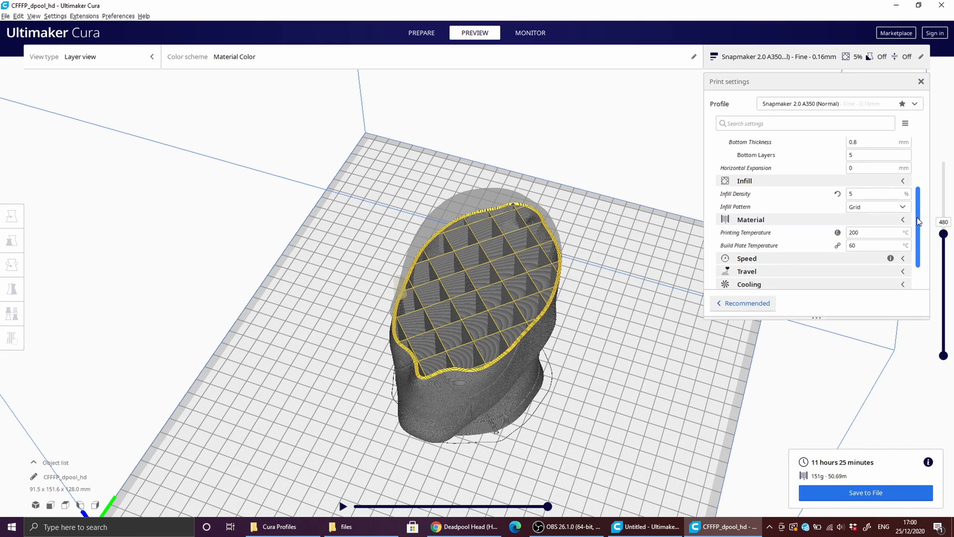
scroll(down, 3)
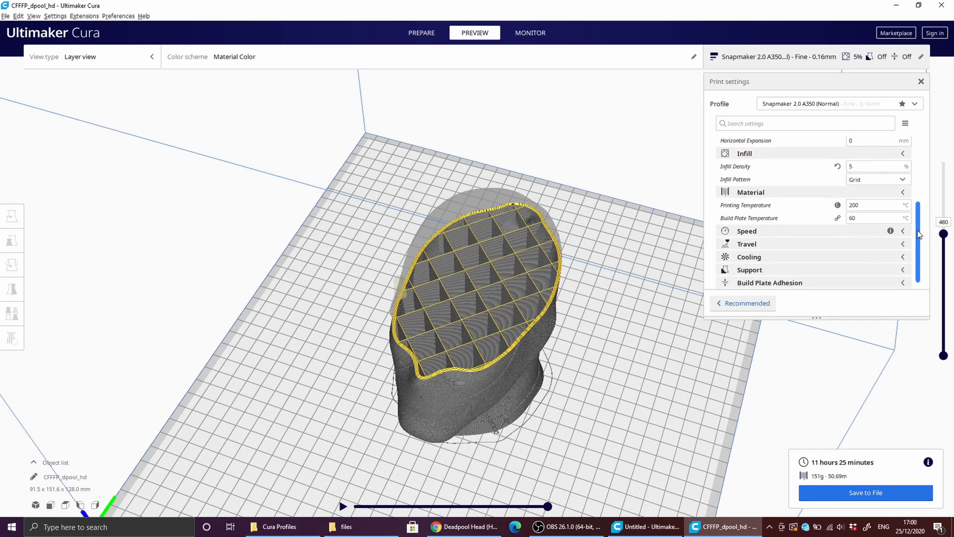
scroll(down, 3)
text(210)
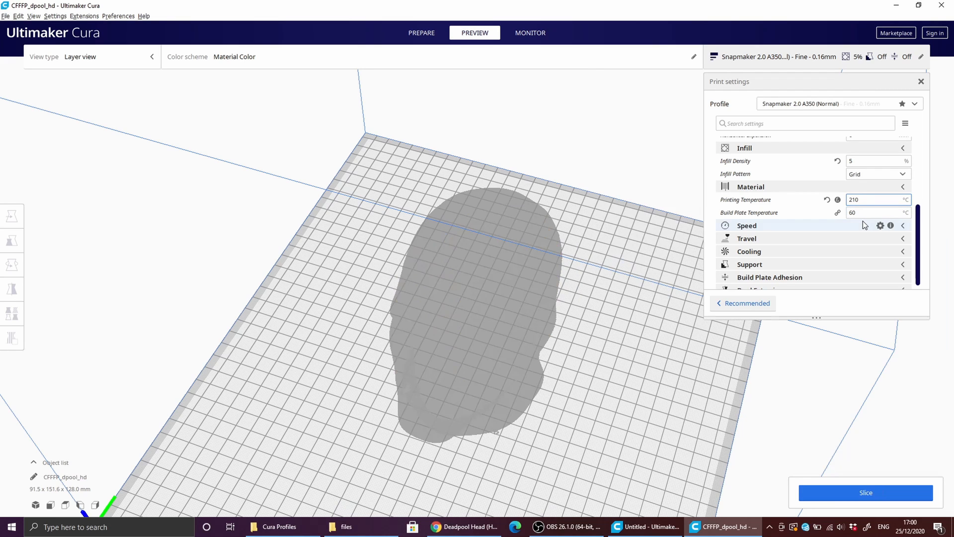
click(864, 200)
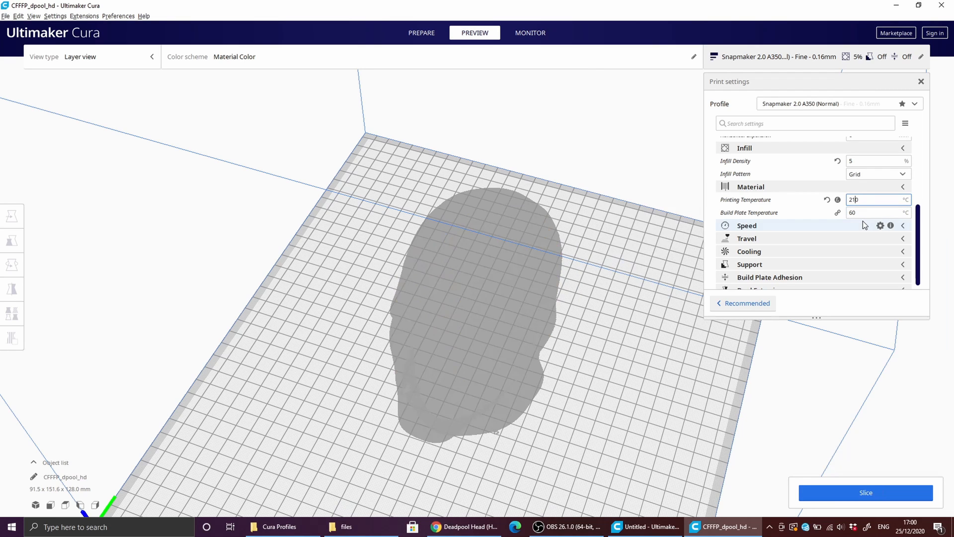
mouse_move(877, 226)
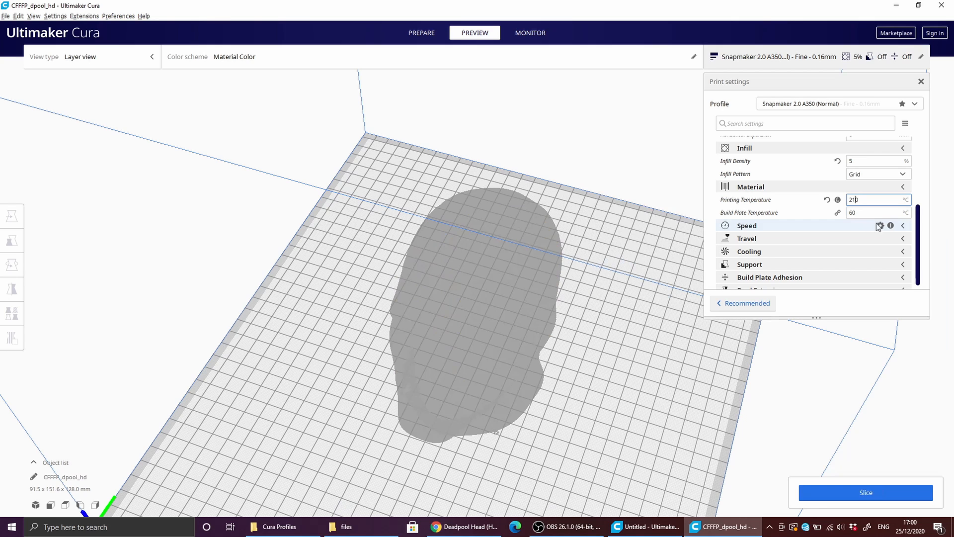
mouse_move(880, 225)
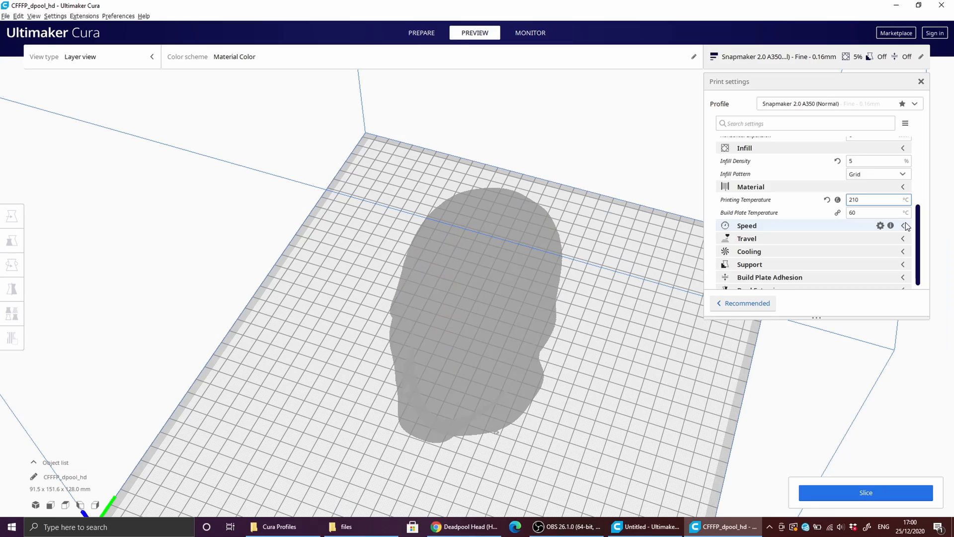
Check the 60 mm/s print speed, retraction, 100% fan cooling and disabled support.
click(421, 33)
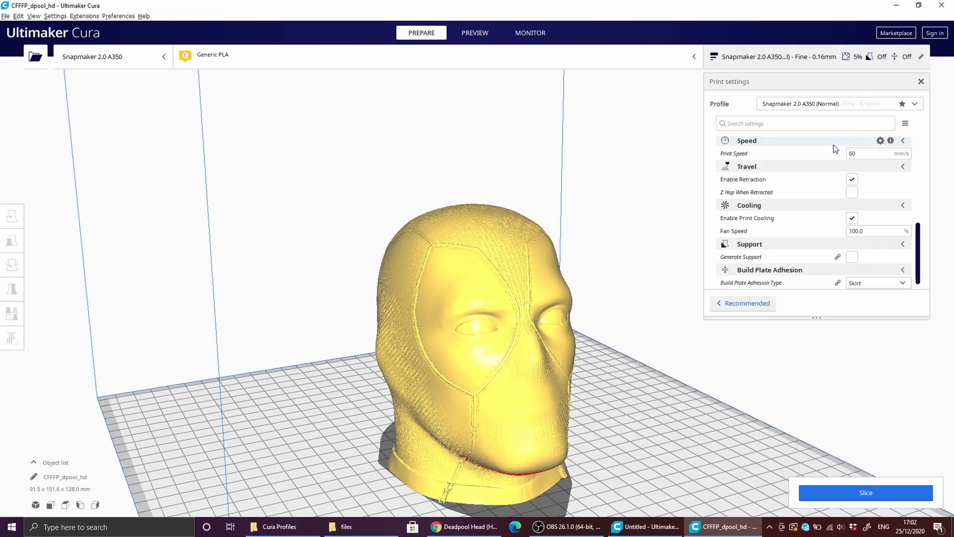
mouse_move(845, 146)
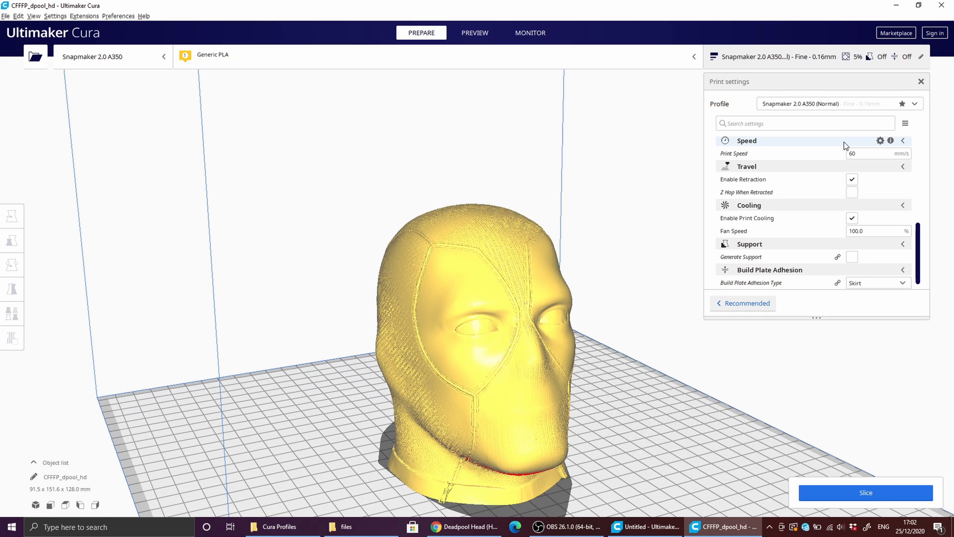
mouse_move(811, 151)
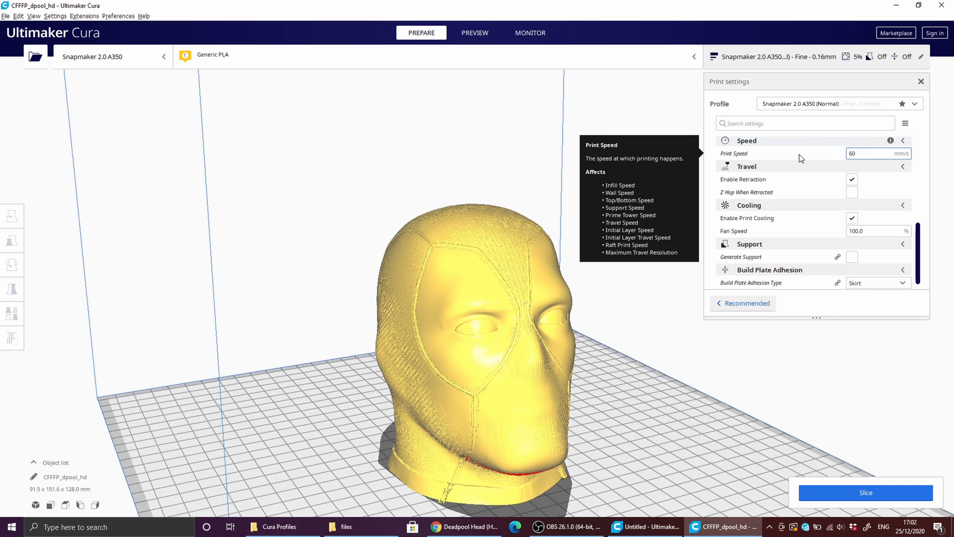
click(475, 32)
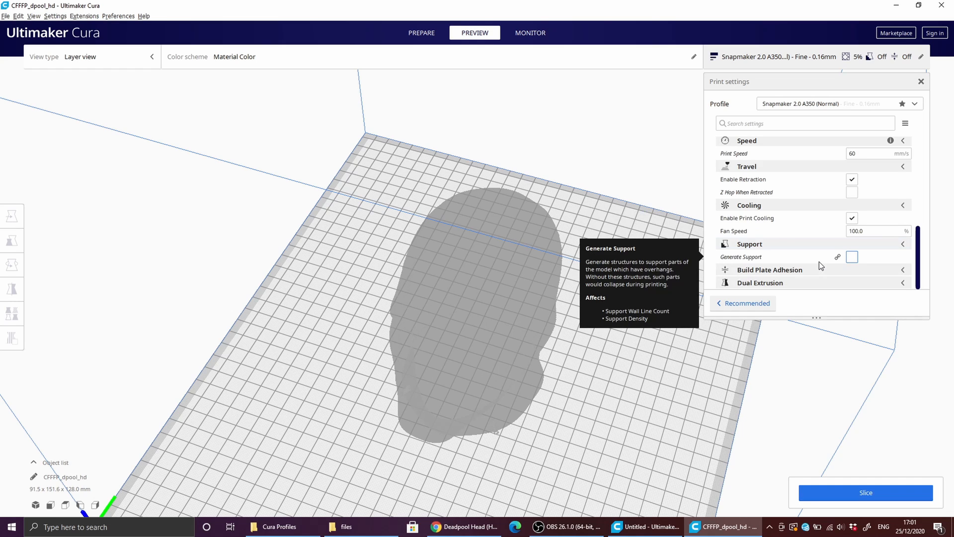
mouse_move(822, 266)
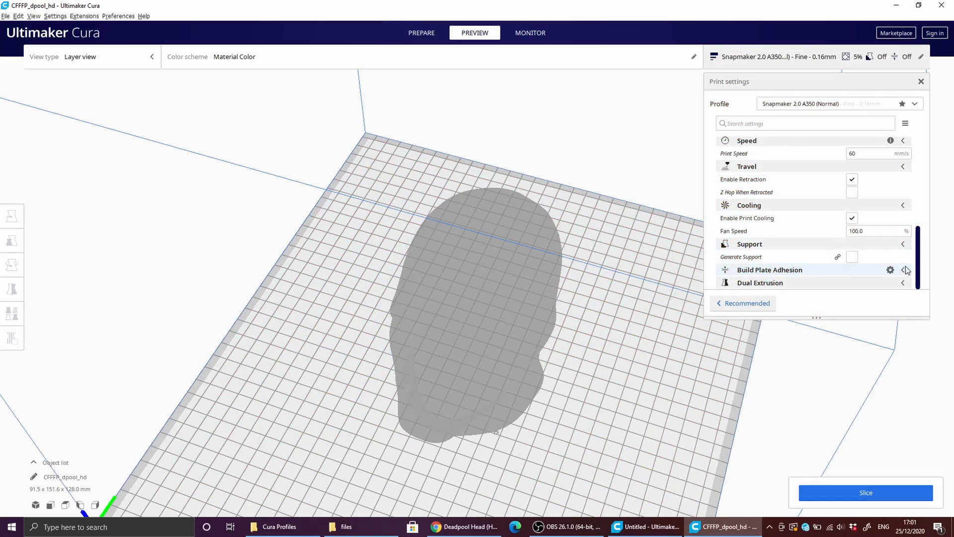
Expand Build Plate Adhesion and list the Skirt, Brim, Raft and None adhesion types.
click(904, 270)
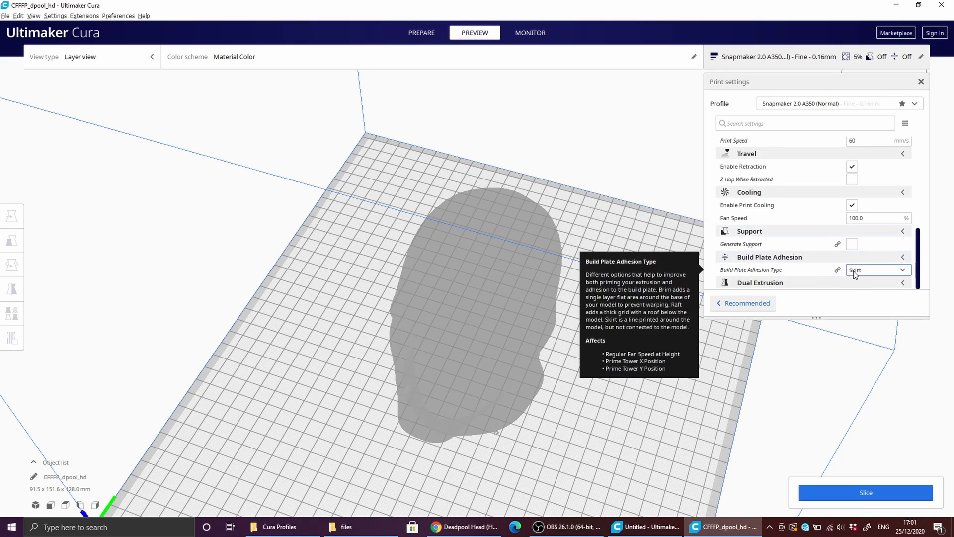
click(876, 269)
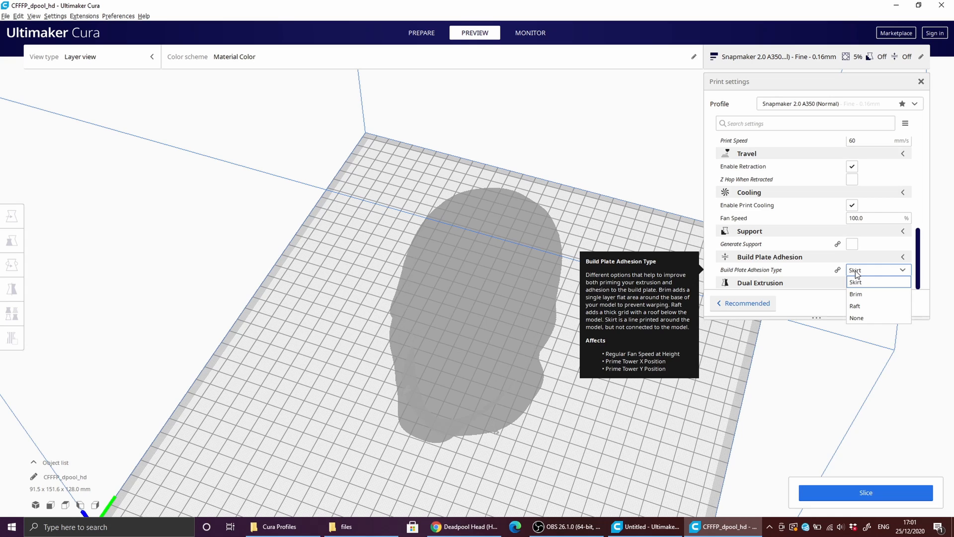
mouse_move(867, 297)
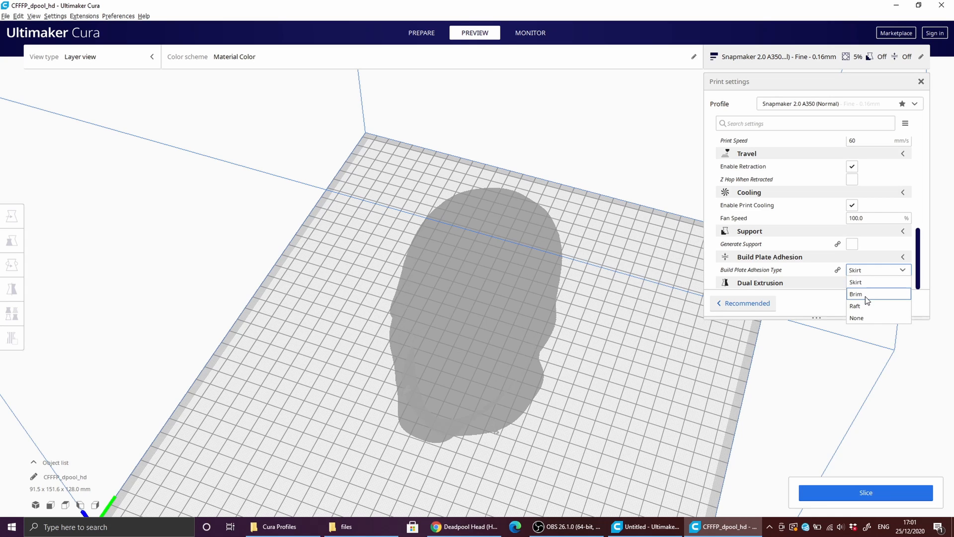